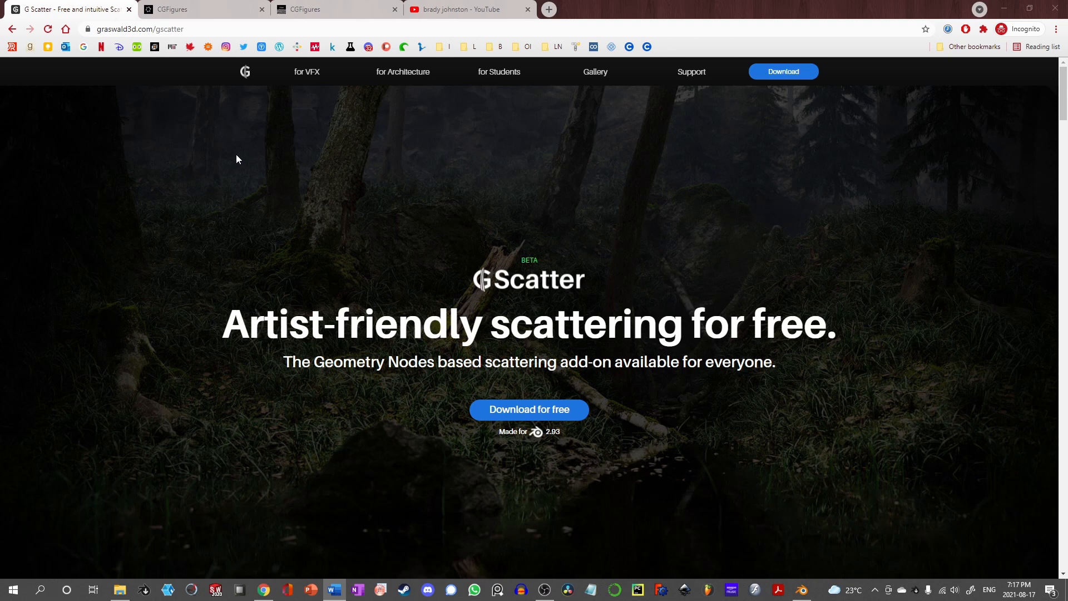
mouse_move(291, 153)
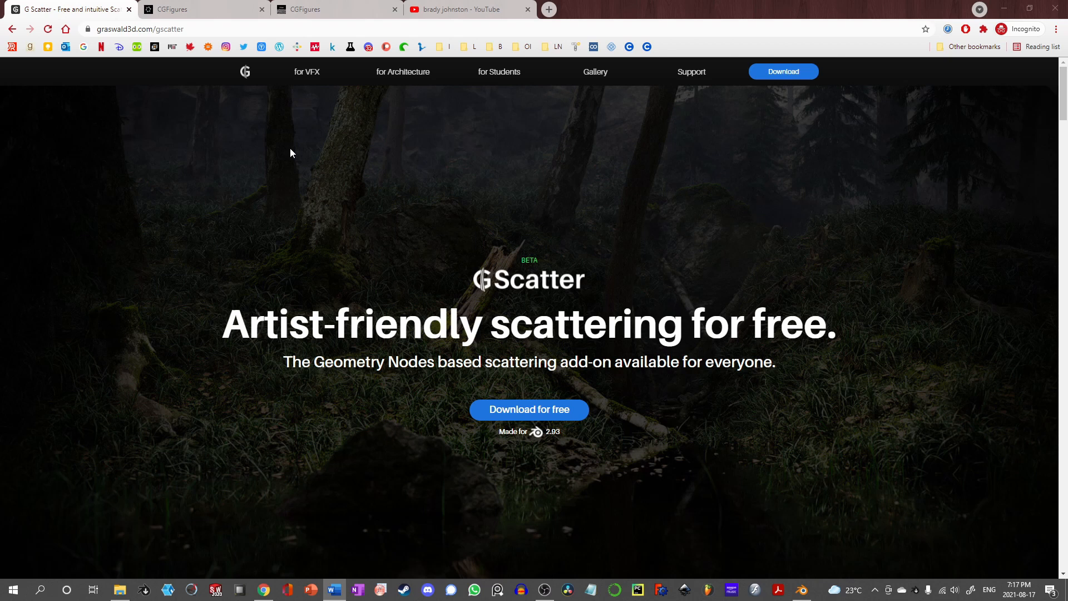
mouse_move(305, 150)
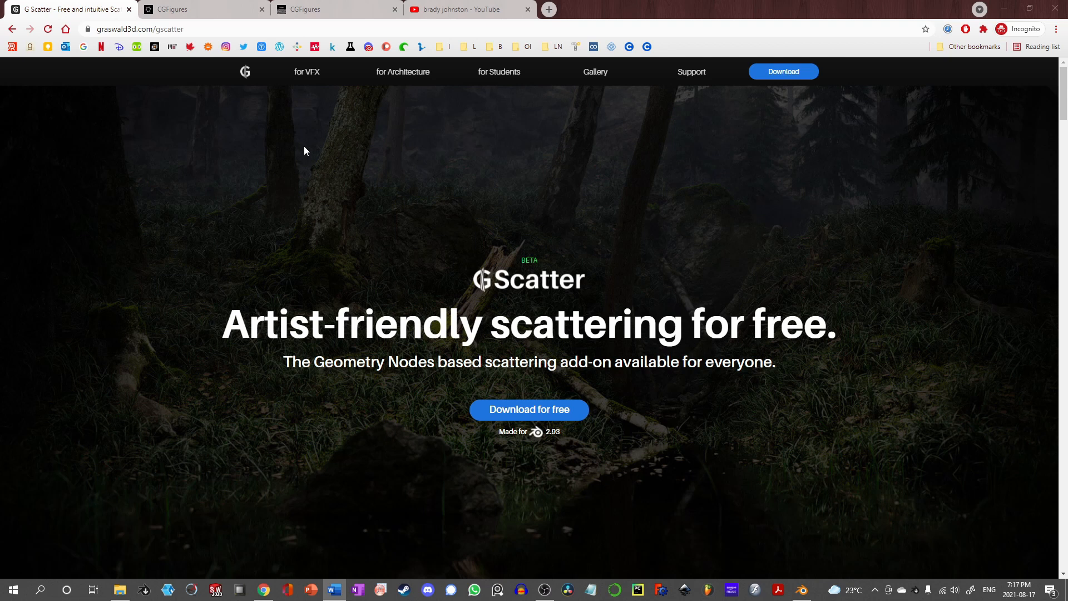
mouse_move(391, 377)
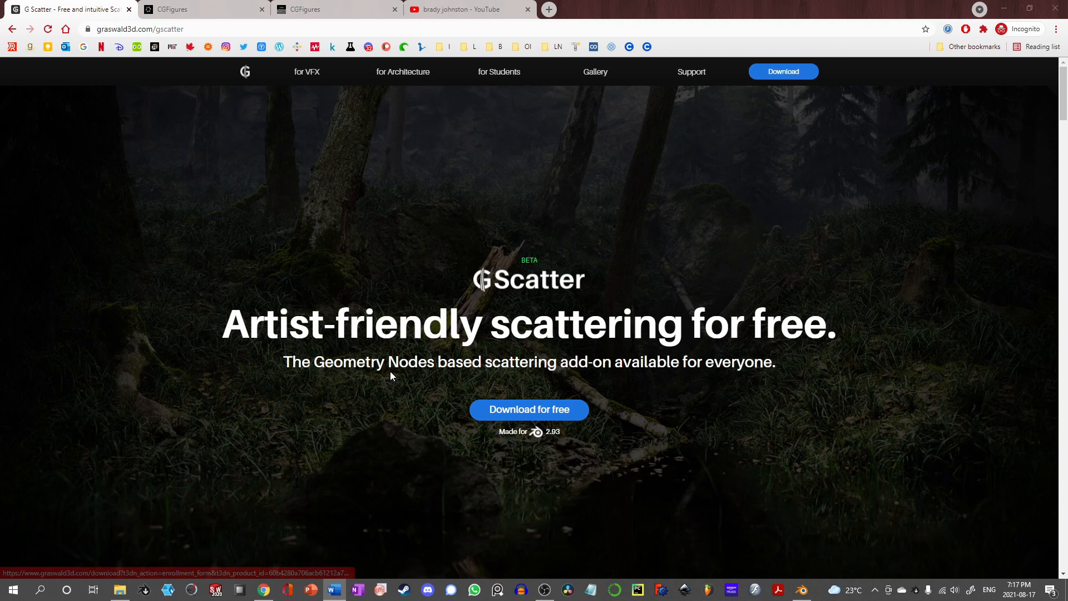
- Download the free GScatter add-on
click(117, 590)
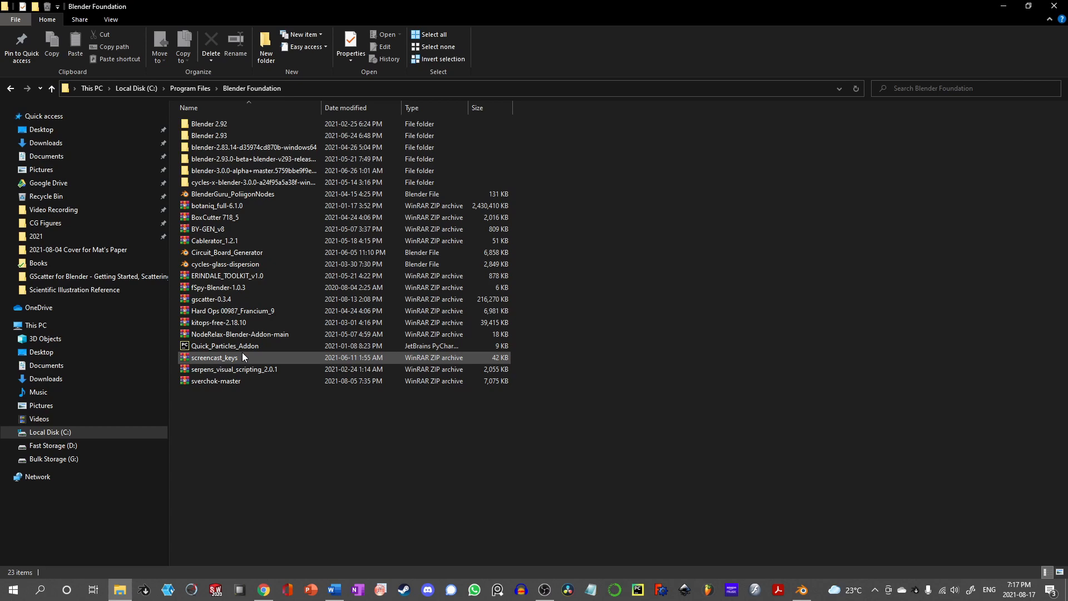
click(801, 590)
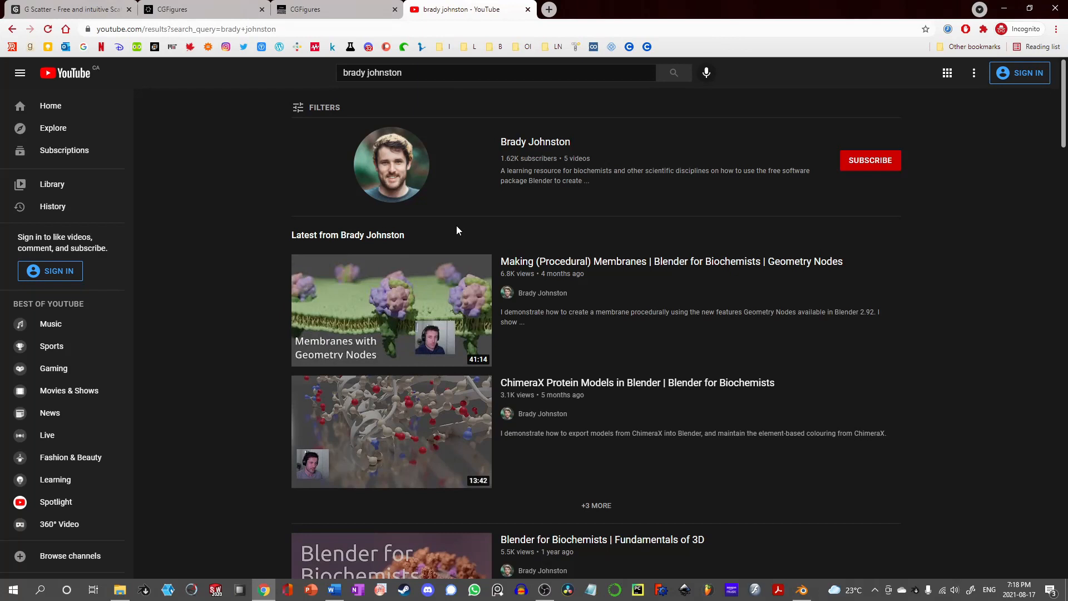
mouse_move(231, 287)
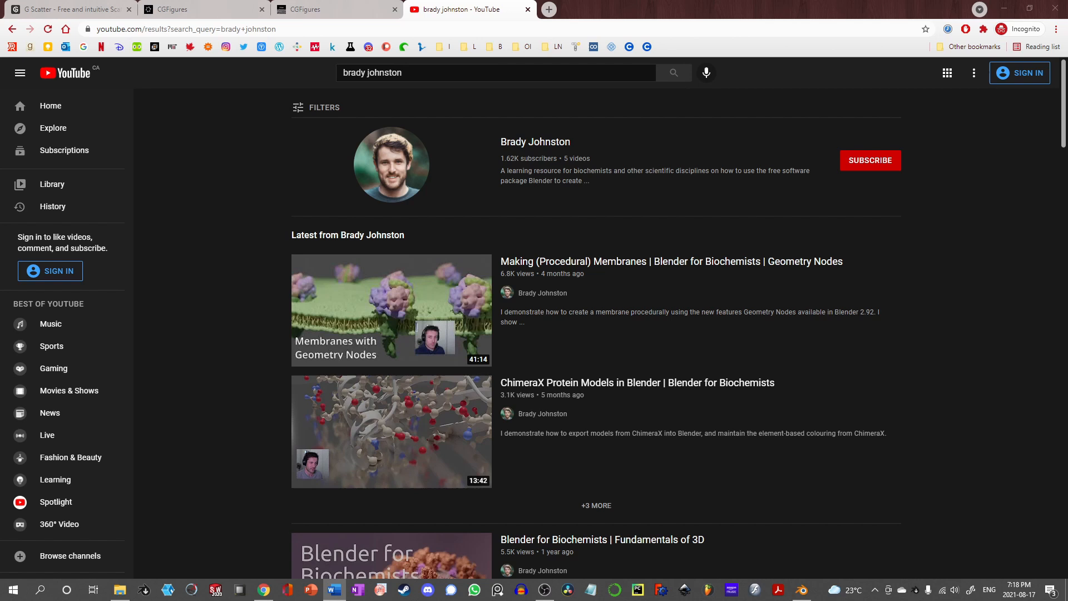
click(315, 9)
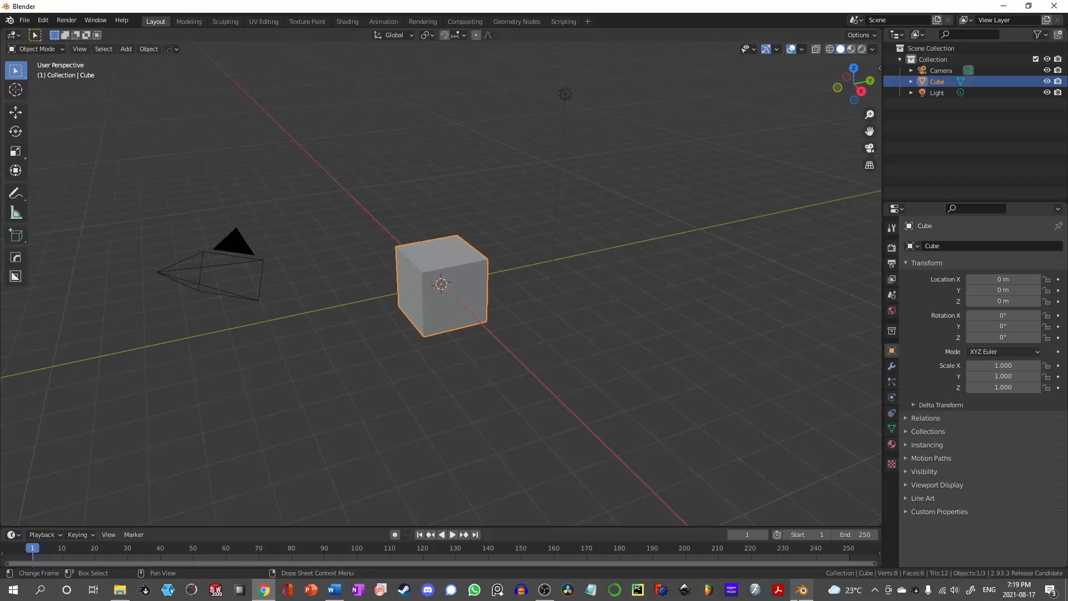
- Review the node-related add-ons in Preferences, clear the 'node' search, and close the window
click(43, 21)
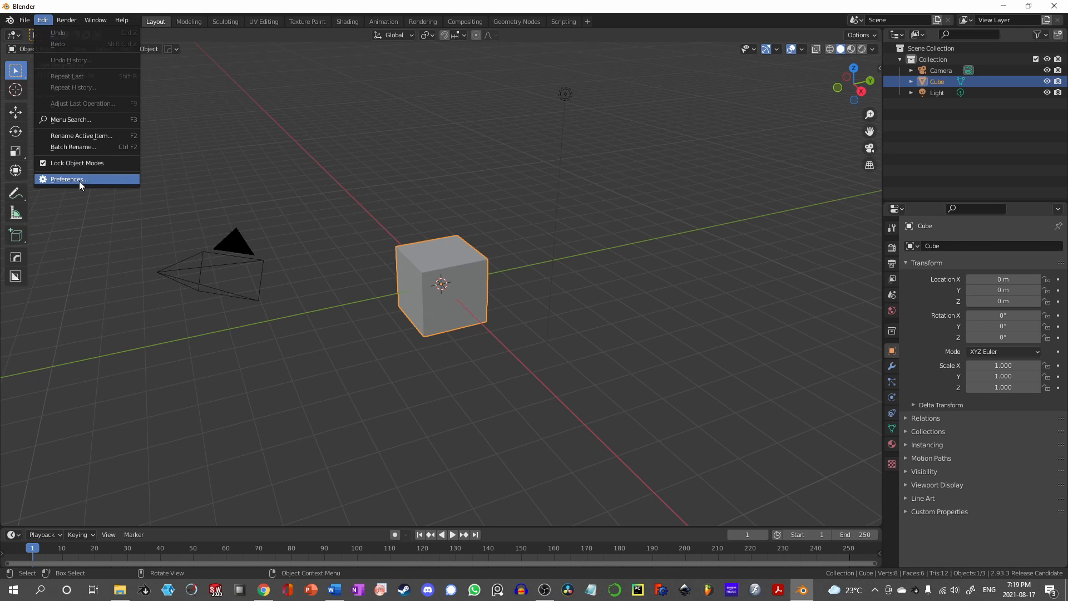
click(69, 179)
text(node)
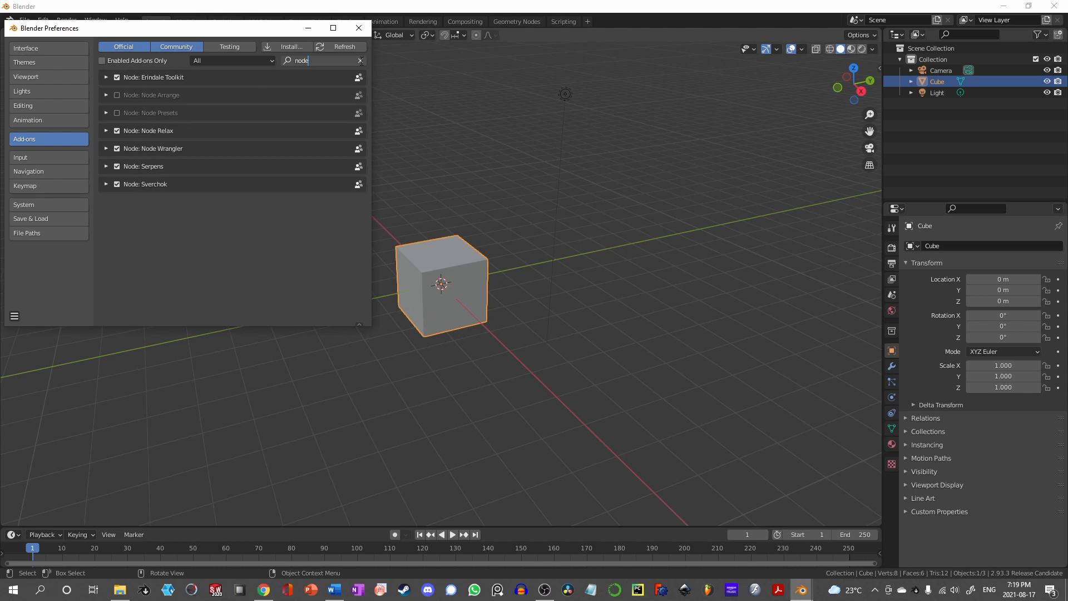
click(288, 47)
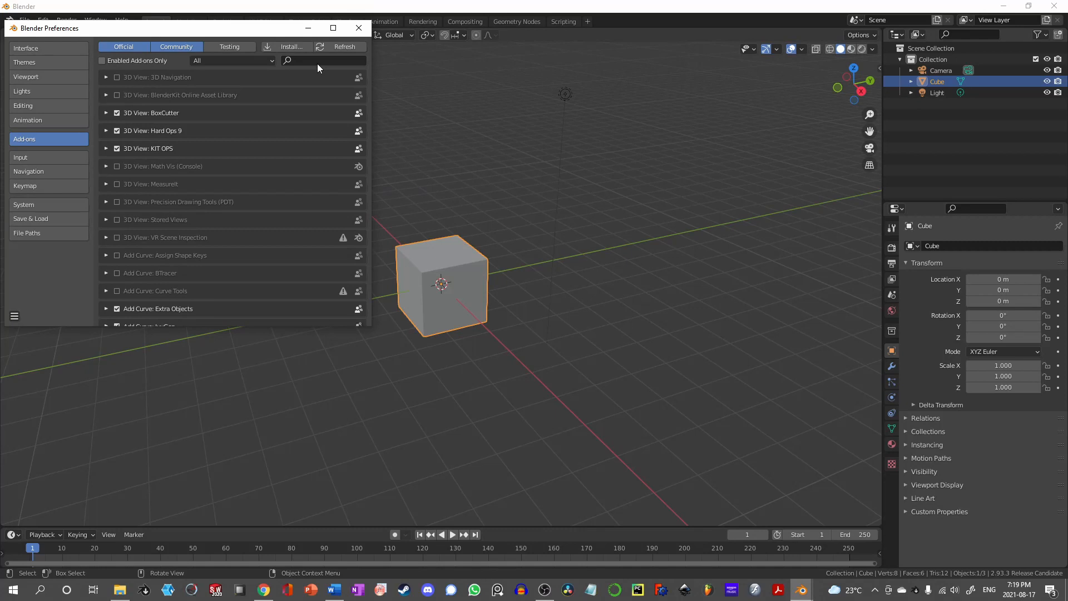
click(357, 28)
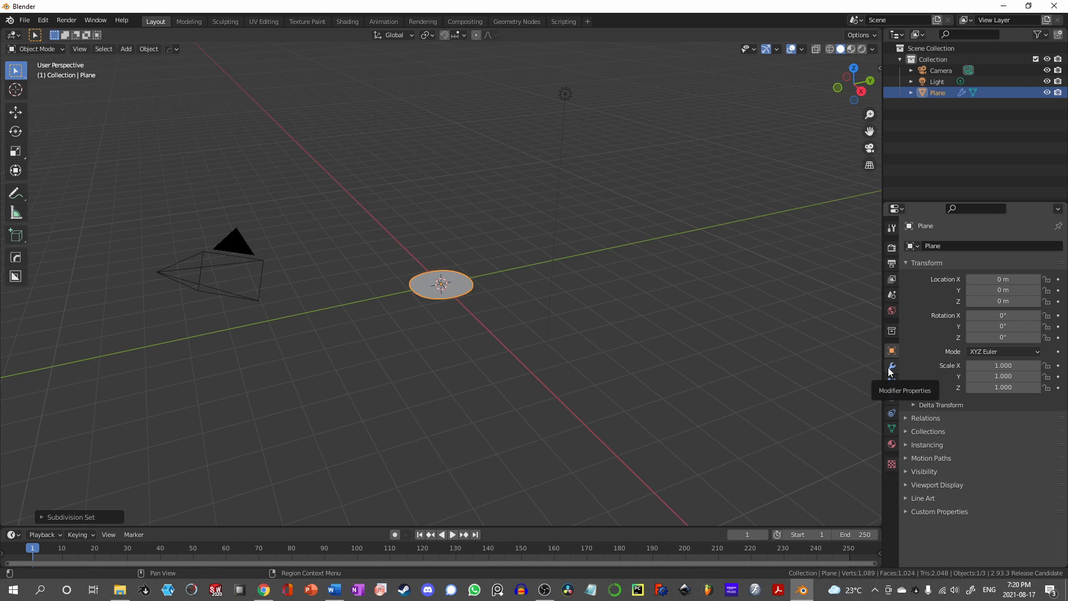
- Set the plane's Displace modifier texture type to Clouds for a wavy surface
click(891, 365)
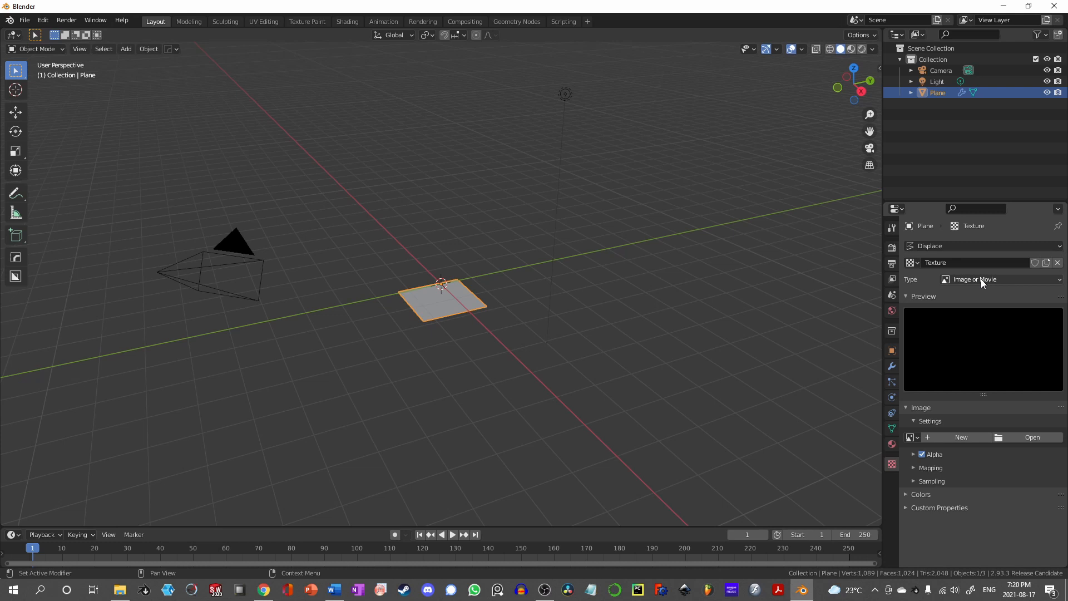
click(1001, 279)
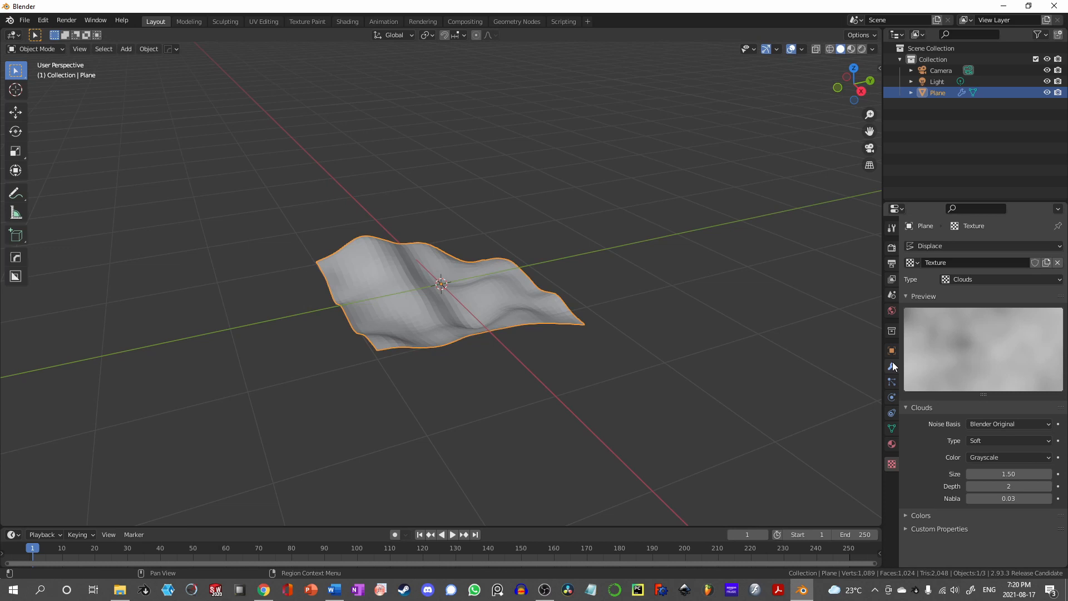
click(891, 366)
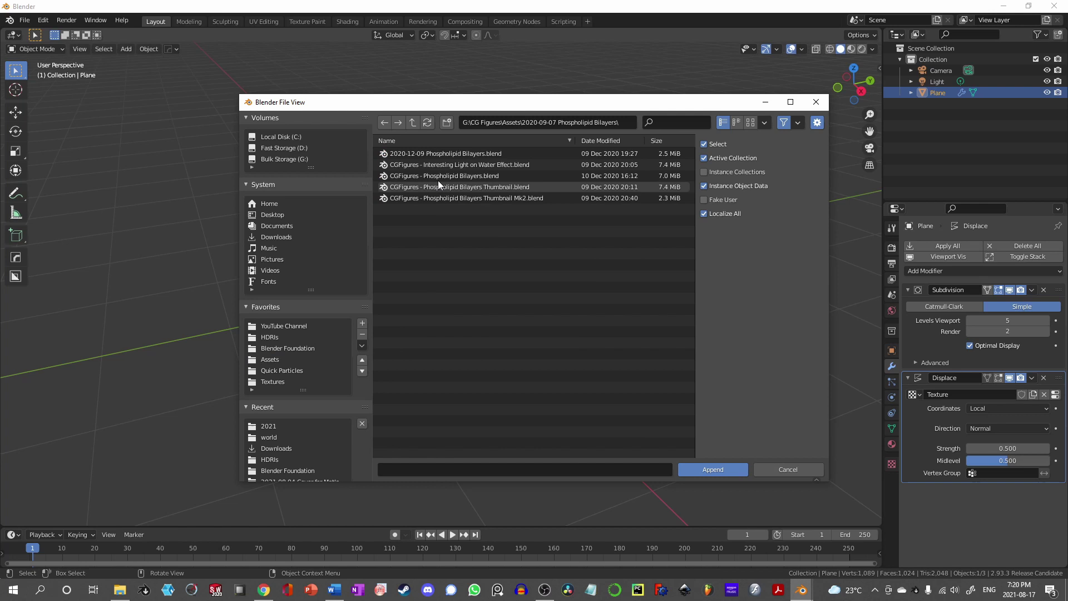
- Append 'Phospholipid Pair - Style 2 Curved' from the Phospholipid Bilayers .blend file
double_click(444, 186)
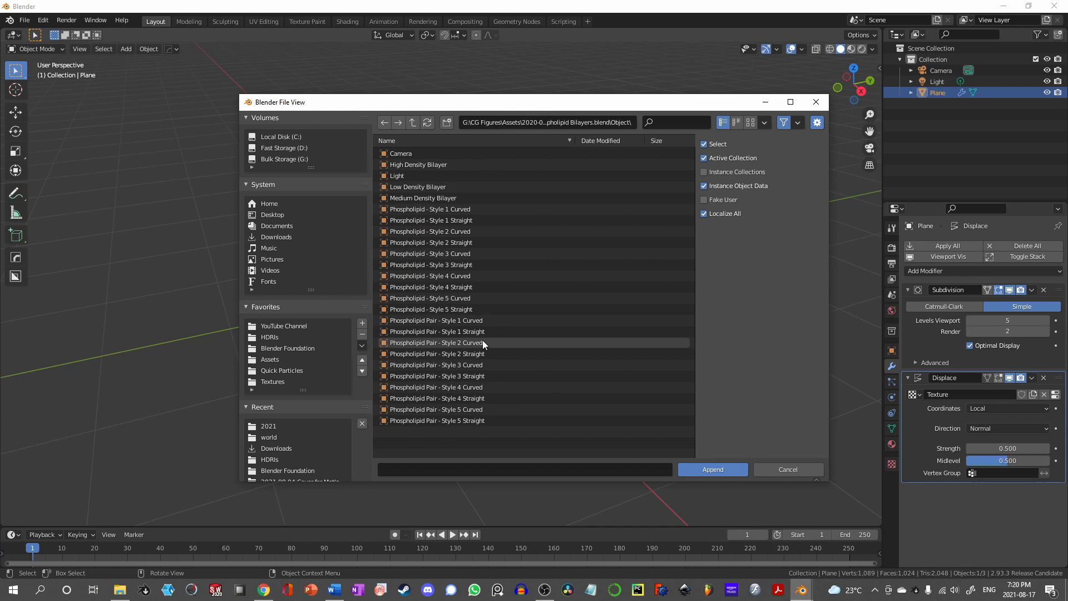
click(713, 469)
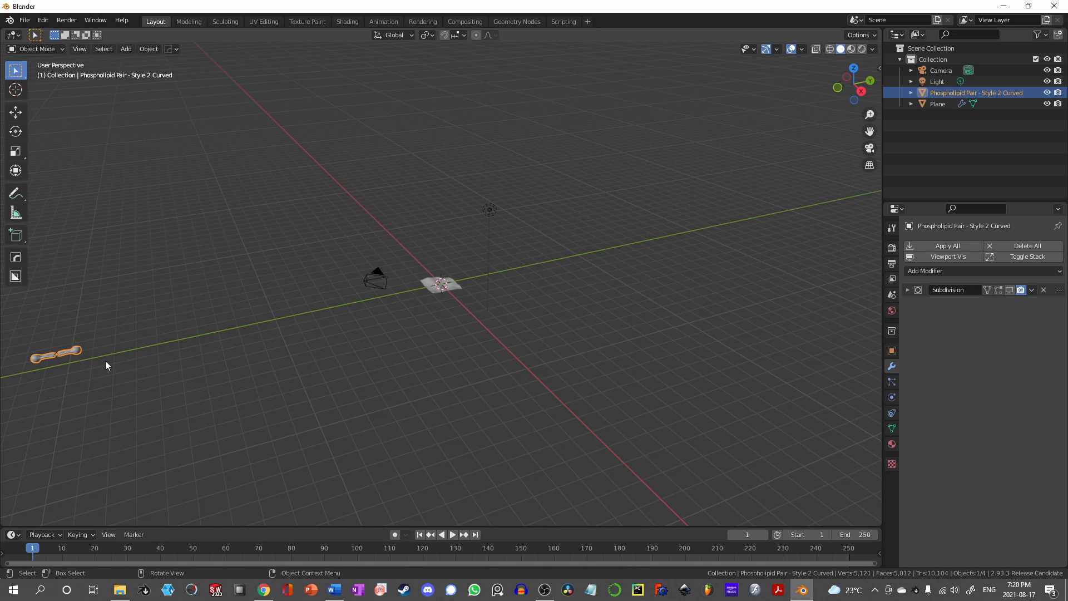
mouse_move(1009, 290)
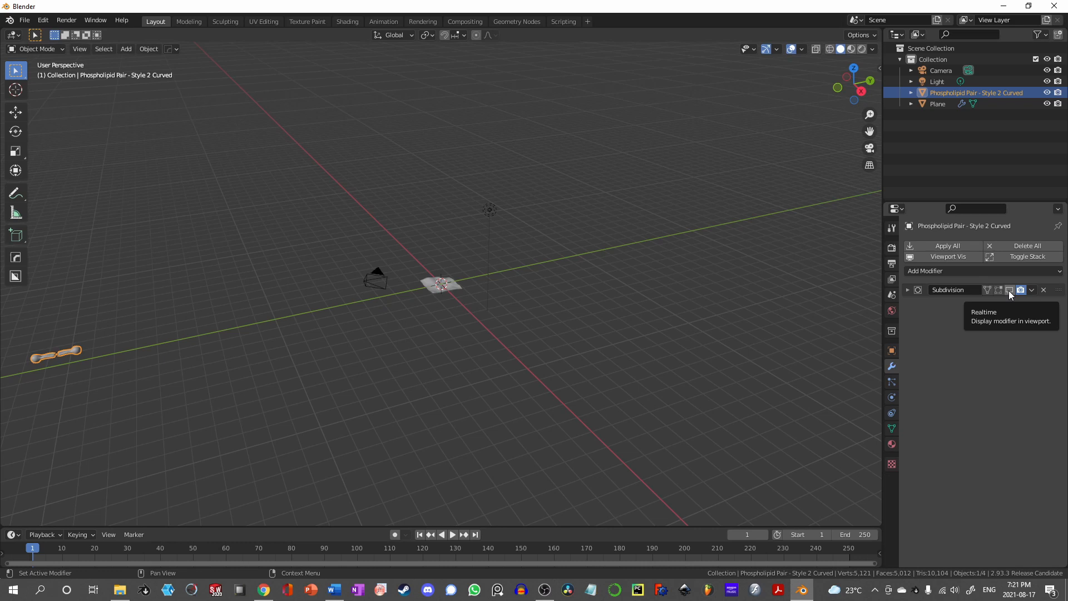
click(938, 104)
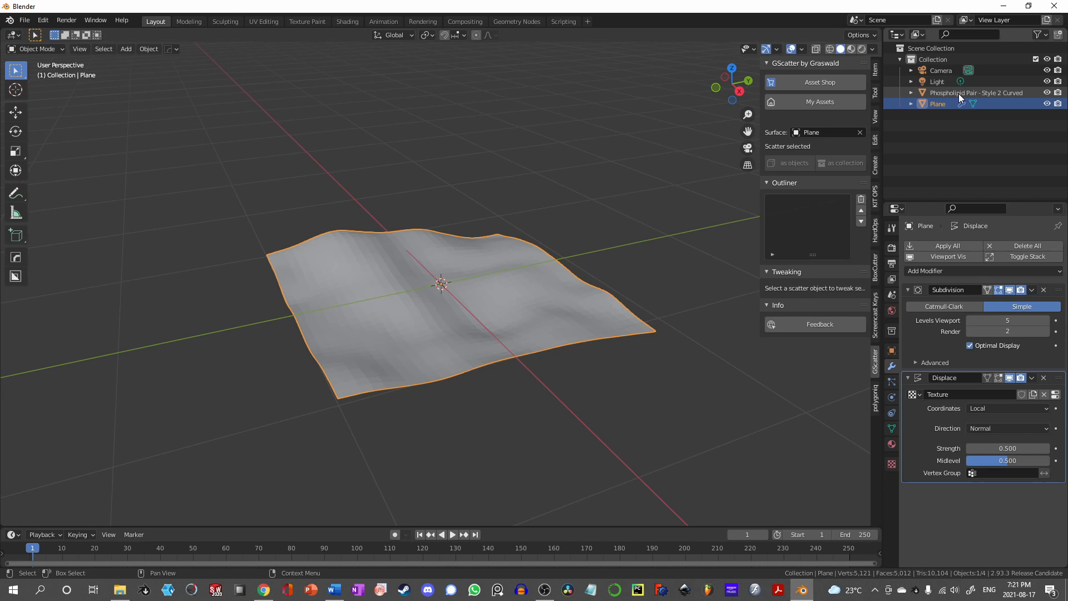
- Select the phospholipid pair and scatter it over the Plane as objects
click(975, 93)
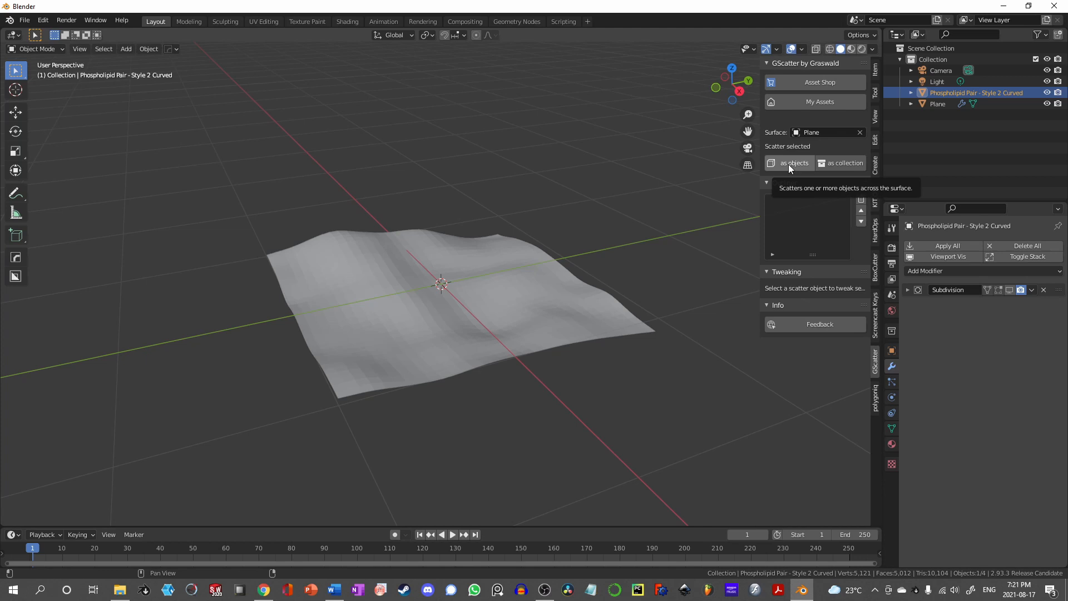
click(789, 162)
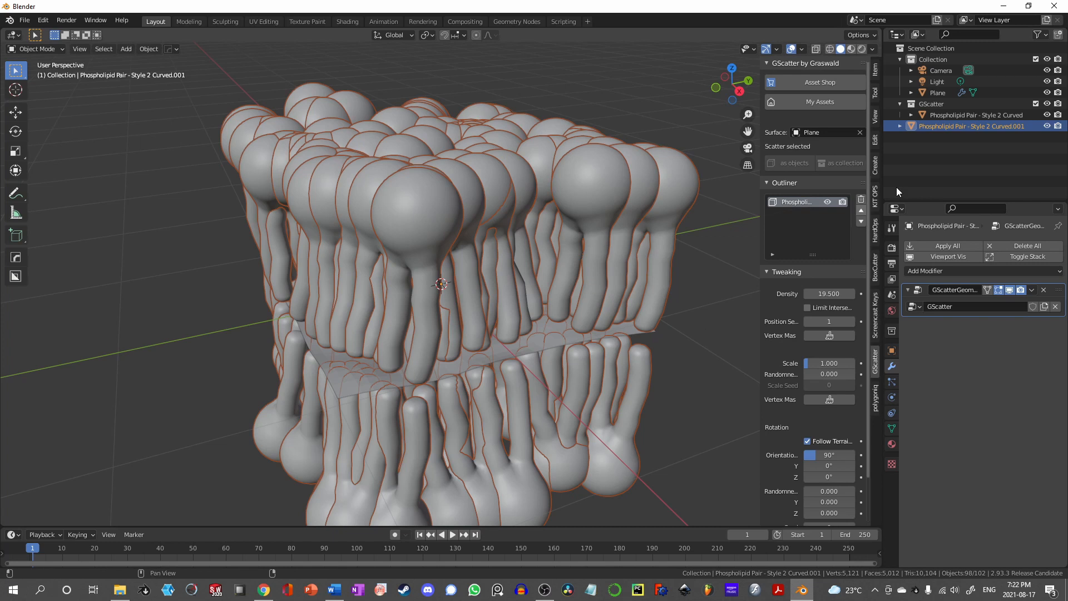
- Scale up the plane's mesh in Edit Mode, then return to Object Mode
key(Tab)
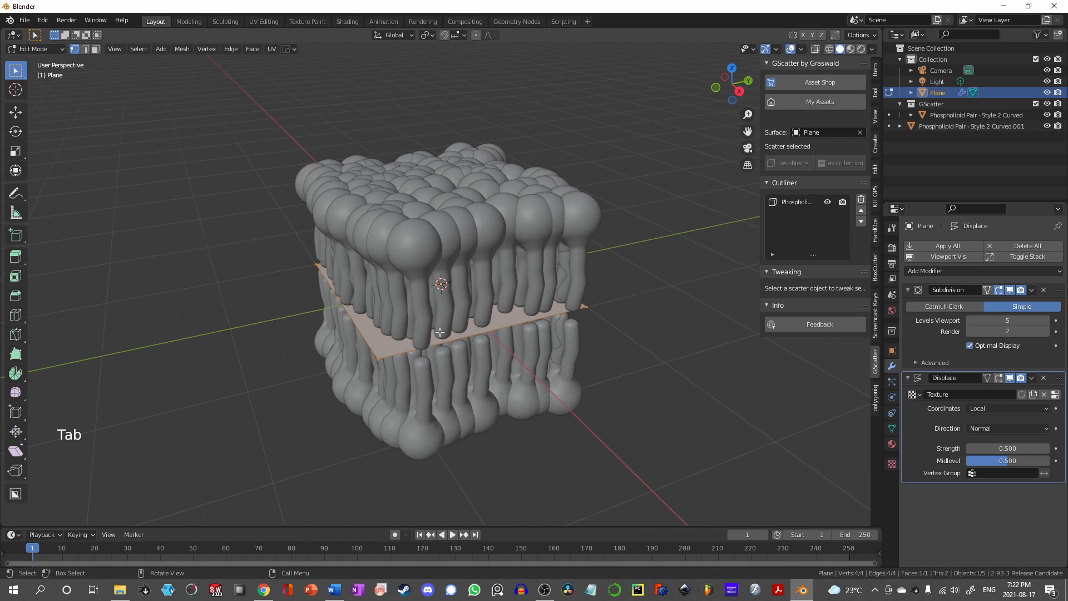
key(s)
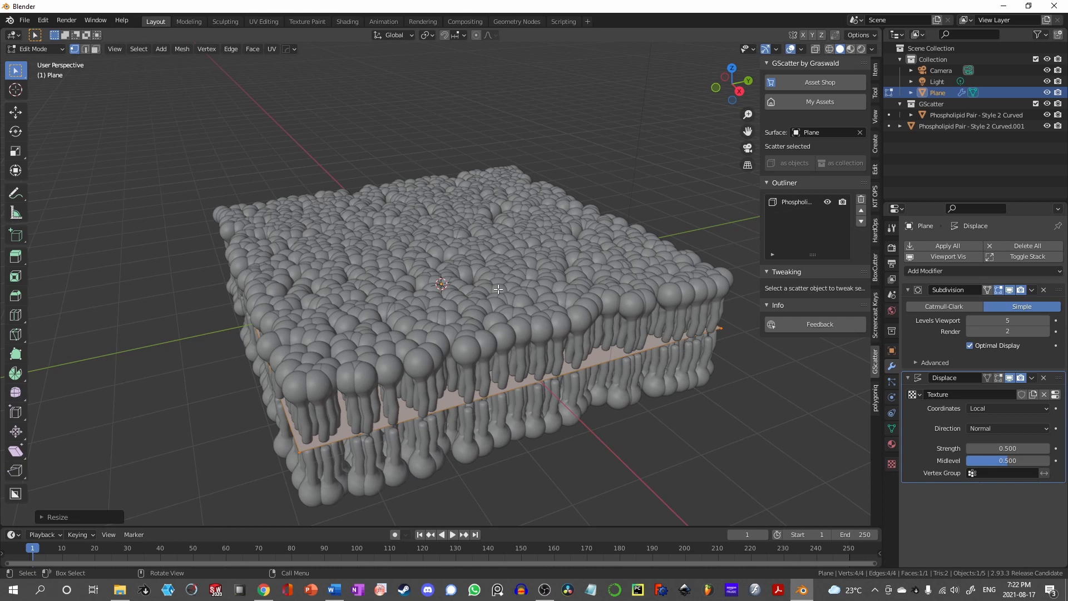
mouse_move(456, 386)
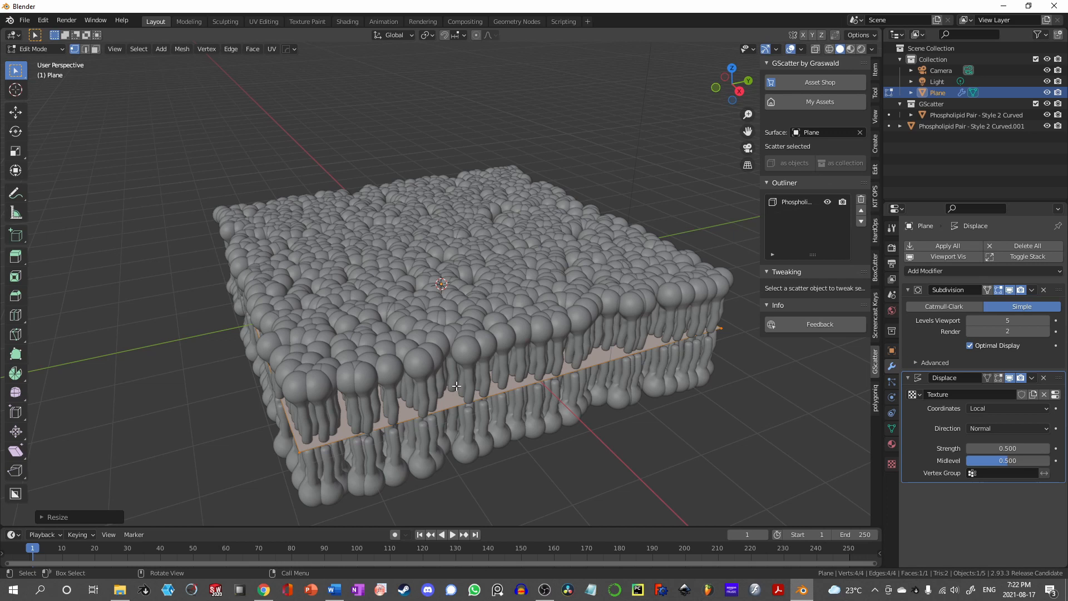
key(Tab)
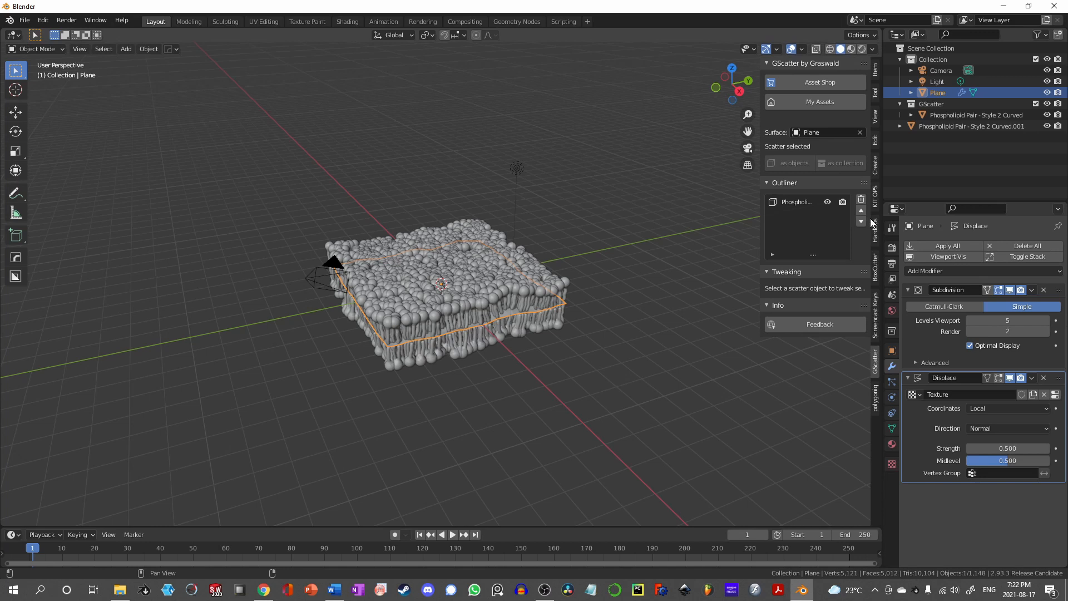
- Select the GScatter object and tweak it: Scale 0.415, Randomness 0.08, Follow Terrain off
click(966, 126)
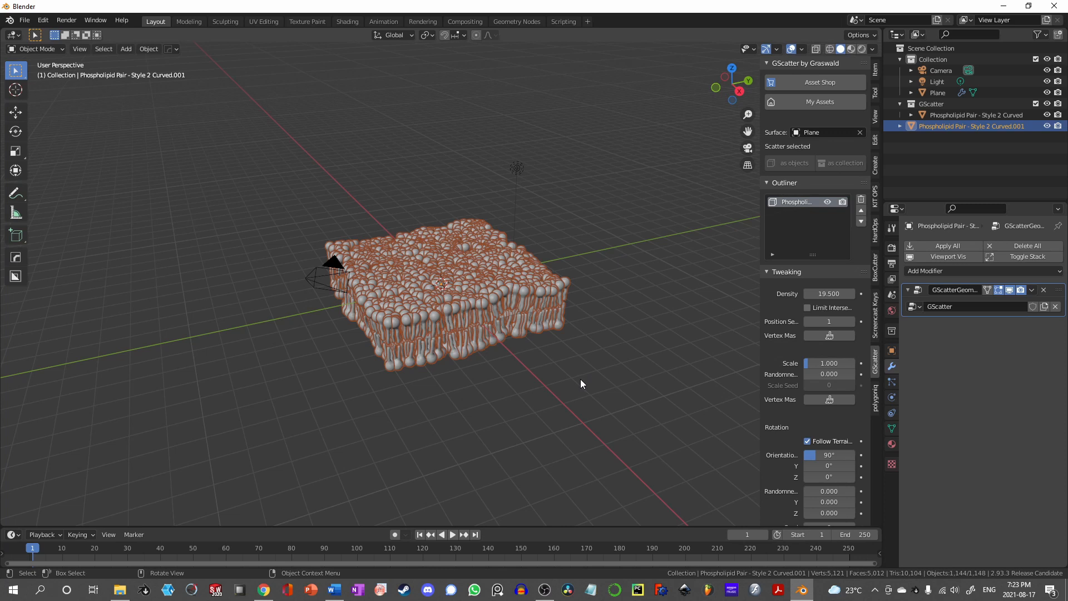
key(shift)
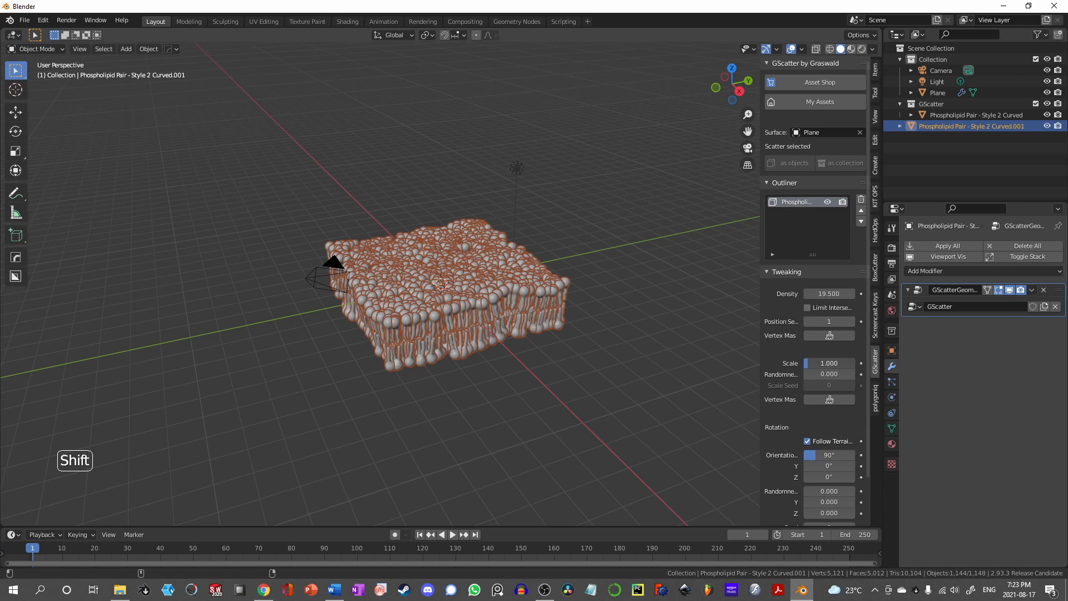
drag(829, 364, 804, 363)
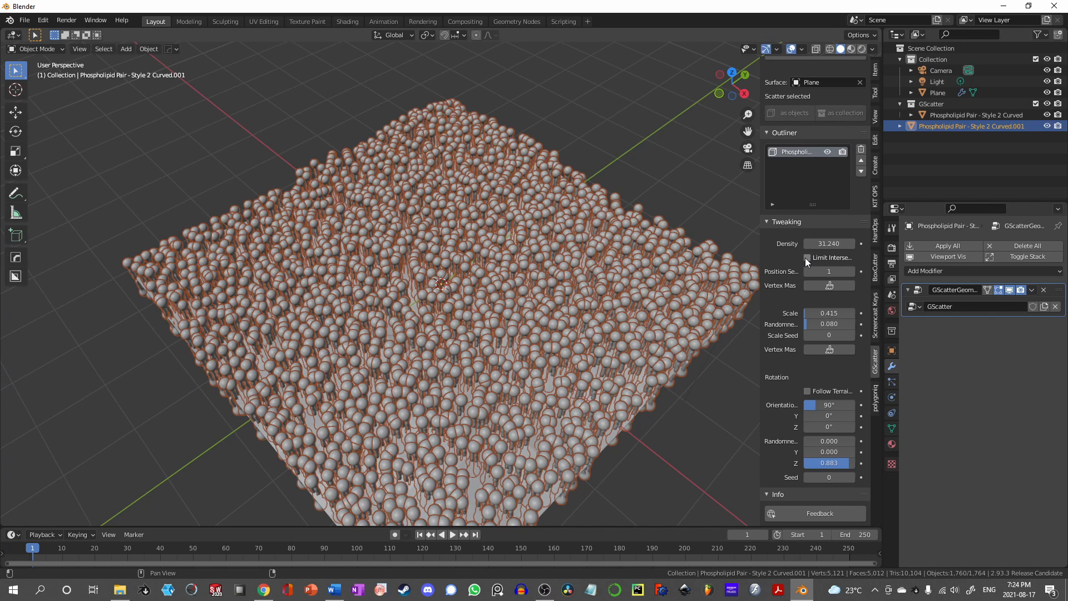
- Enable Limit Intersections at 0.16 m minimum and change the scale seed
click(807, 257)
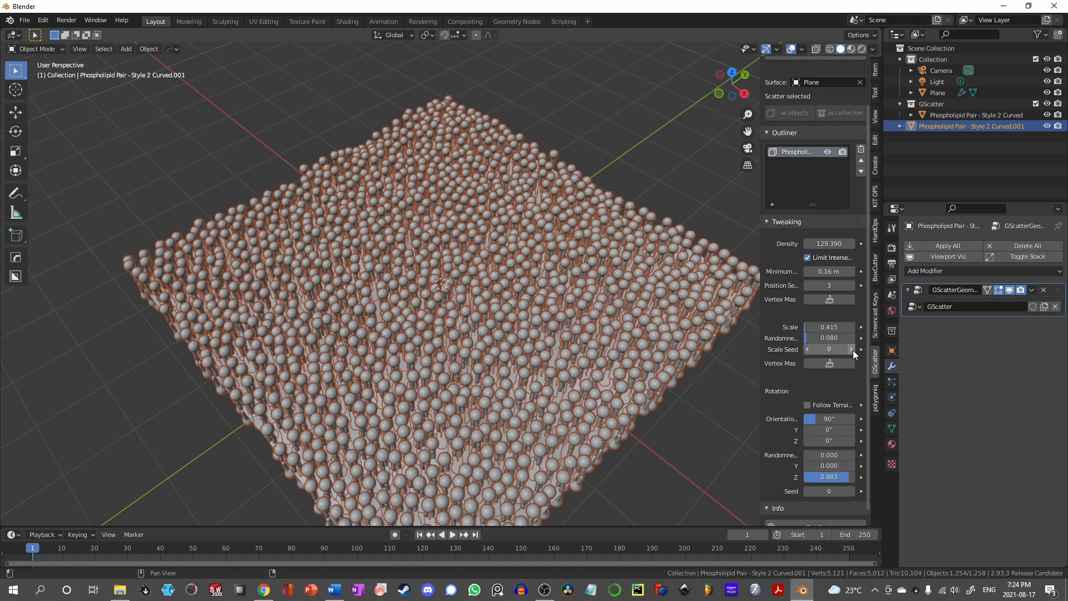
click(851, 348)
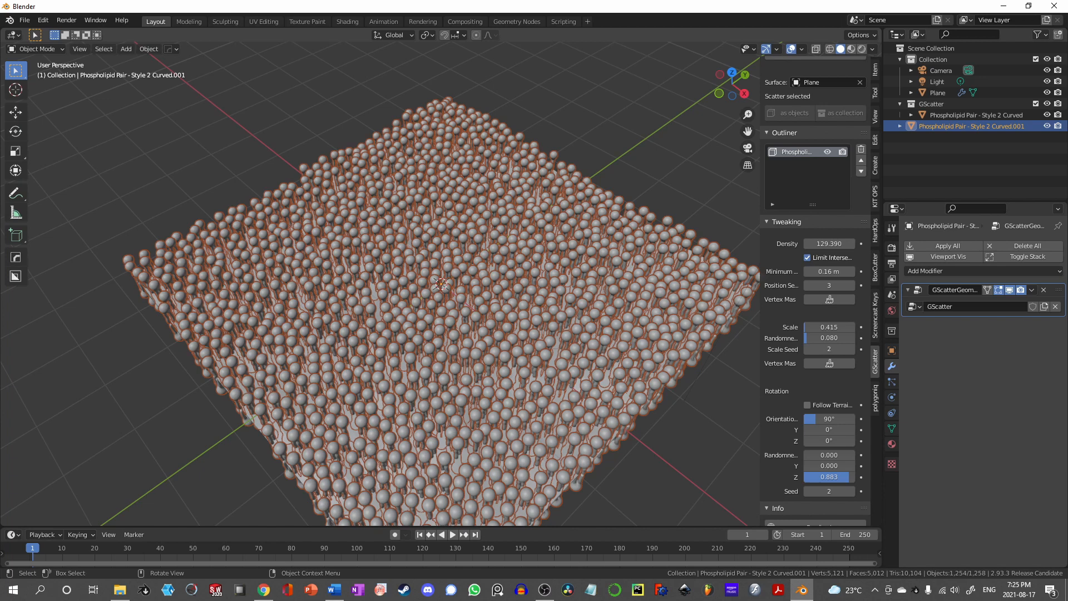
mouse_move(196, 364)
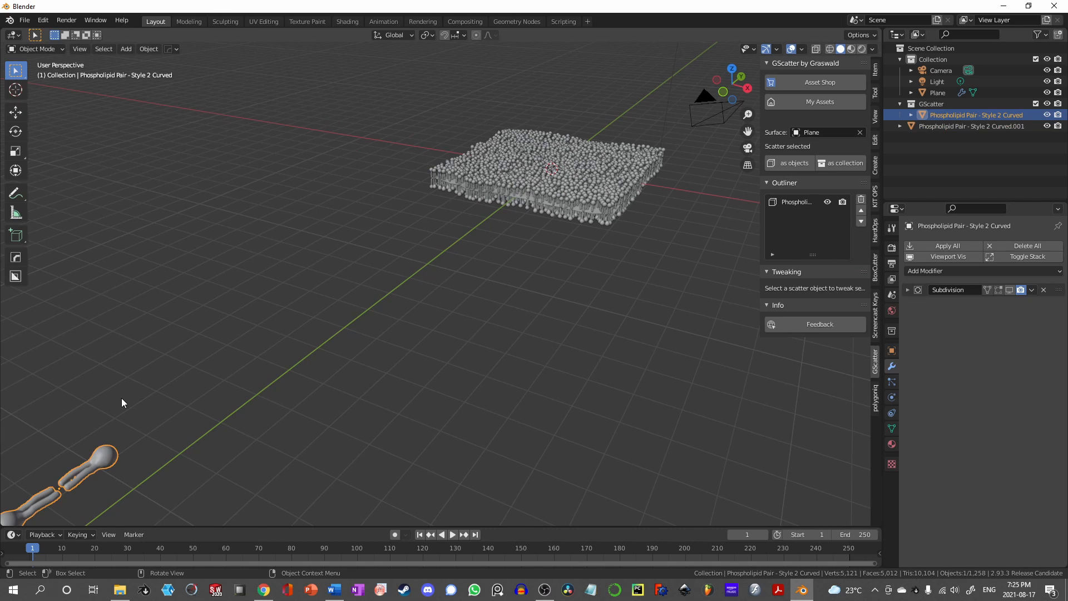
- Move all of the phospholipid pair's mesh along Y in Edit Mode
key(Tab)
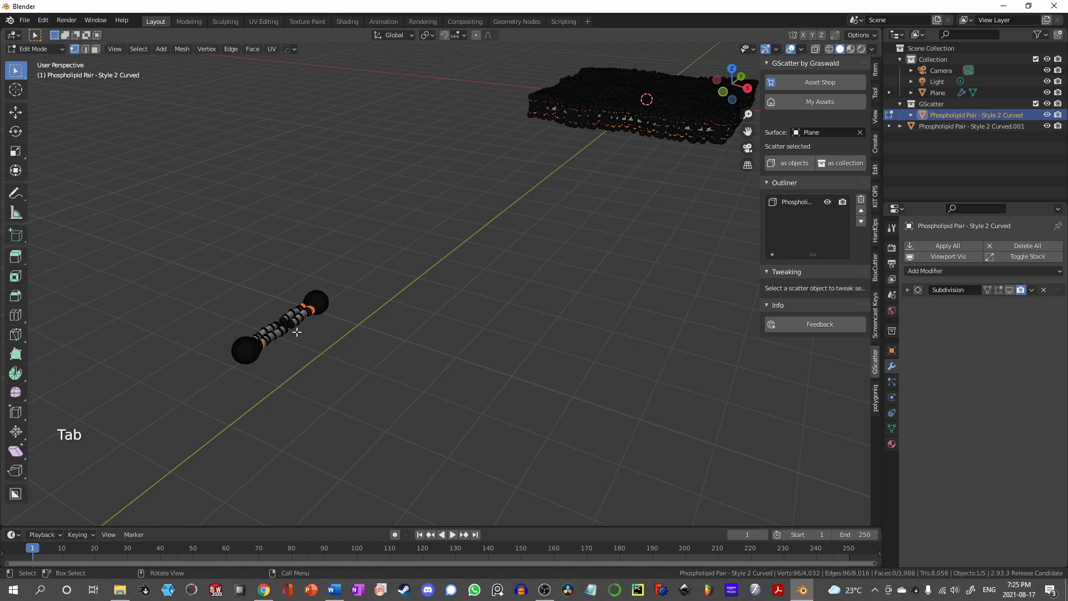
key(g)
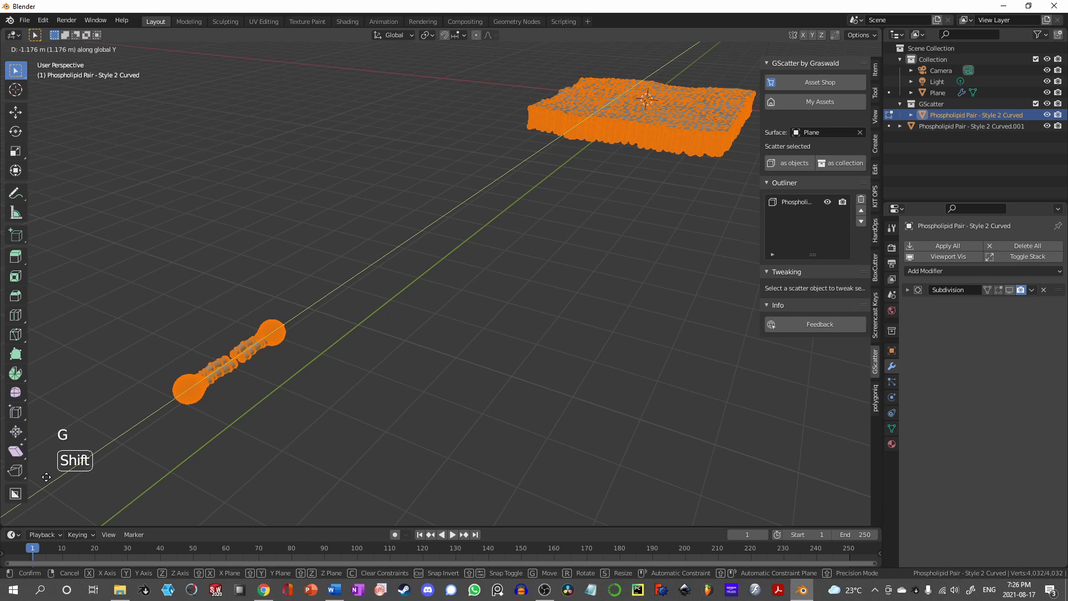
key(Tab)
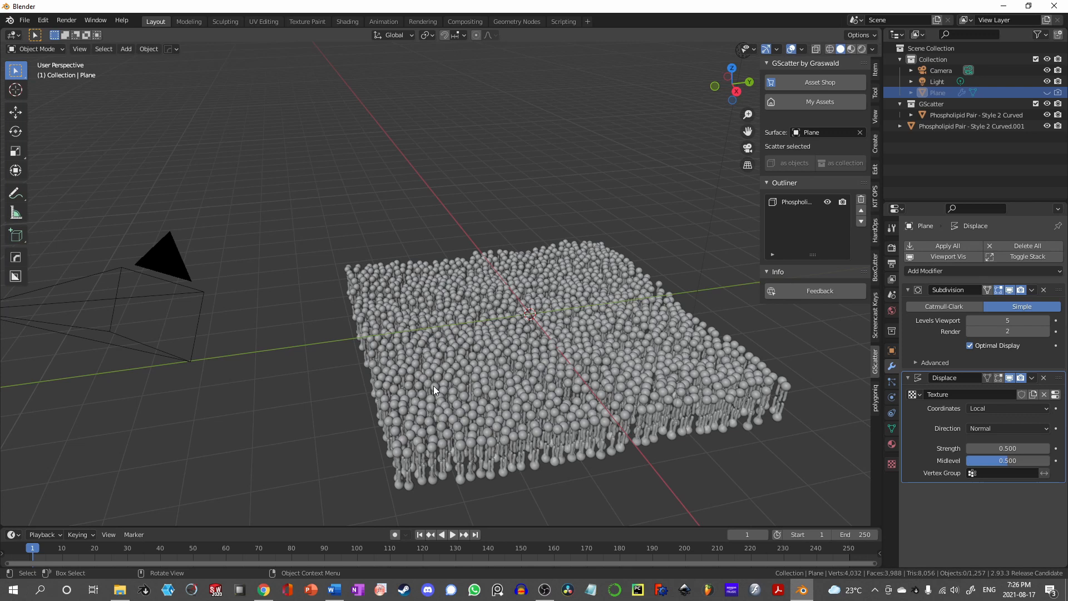
mouse_move(571, 369)
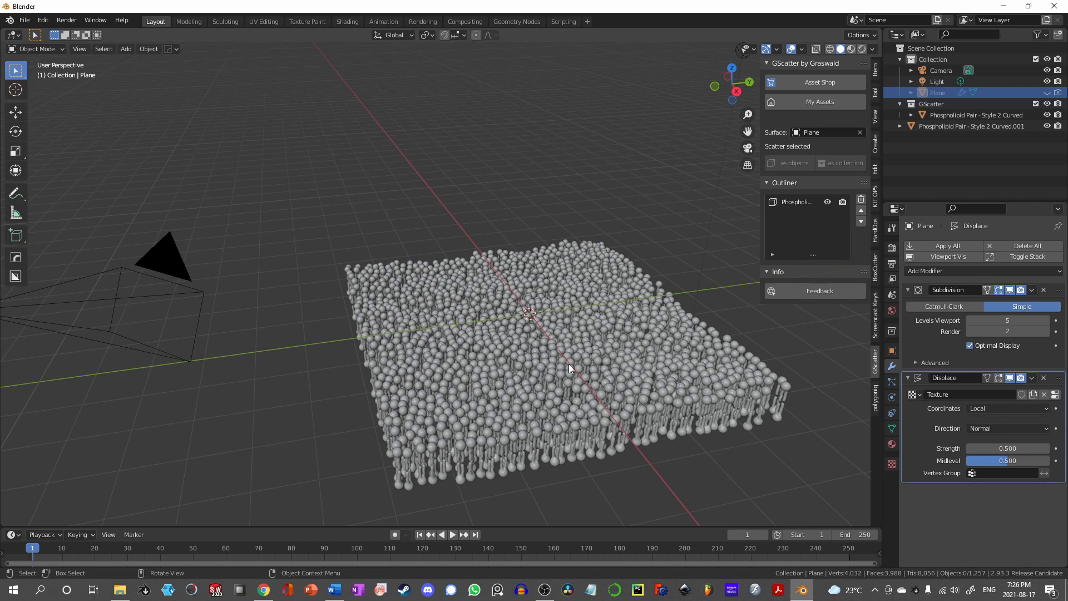
key(Shift+A)
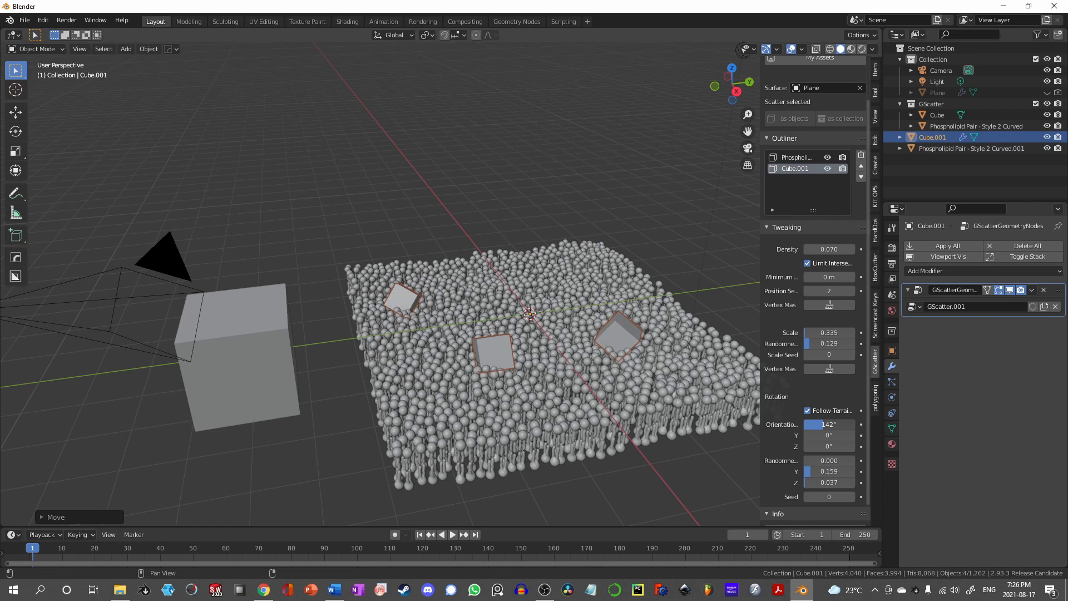
click(853, 291)
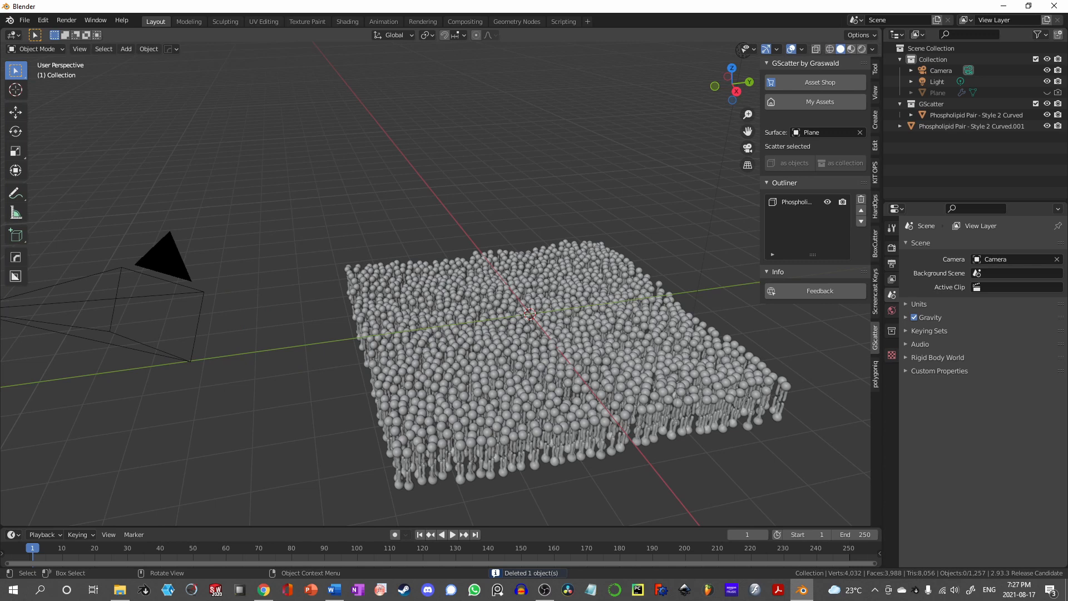
- Select the scatter object, unhide the Plane, and apply its Subdivision modifier
click(974, 126)
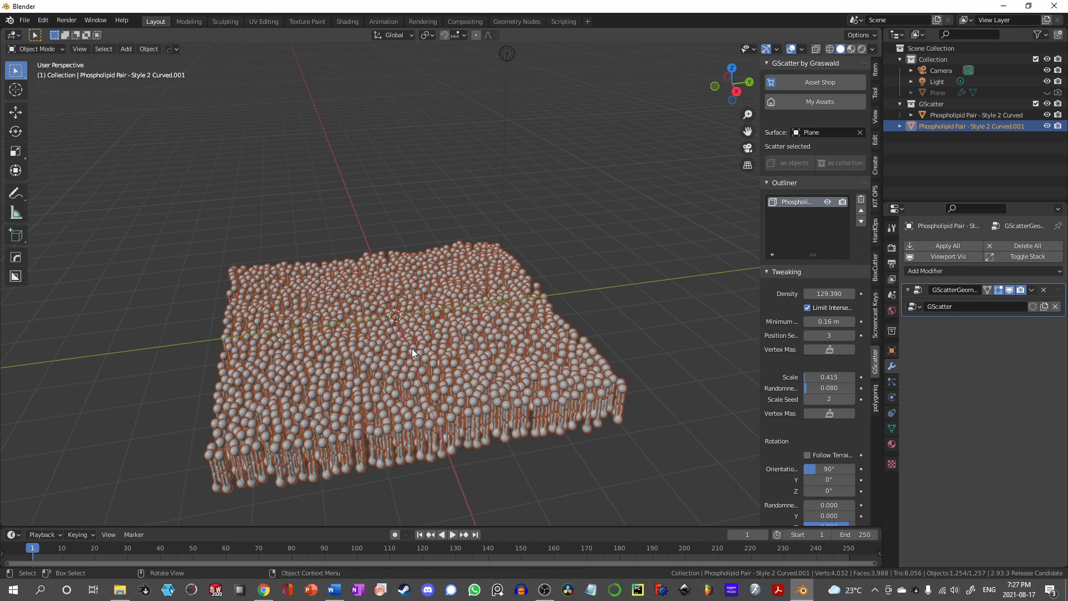
key(Tab)
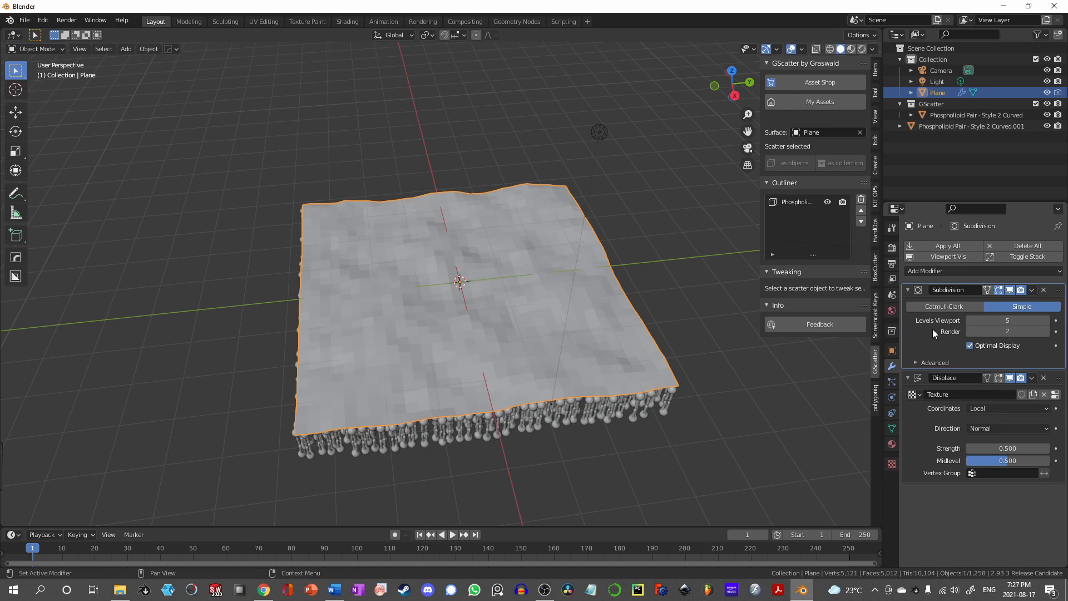
key(Tab)
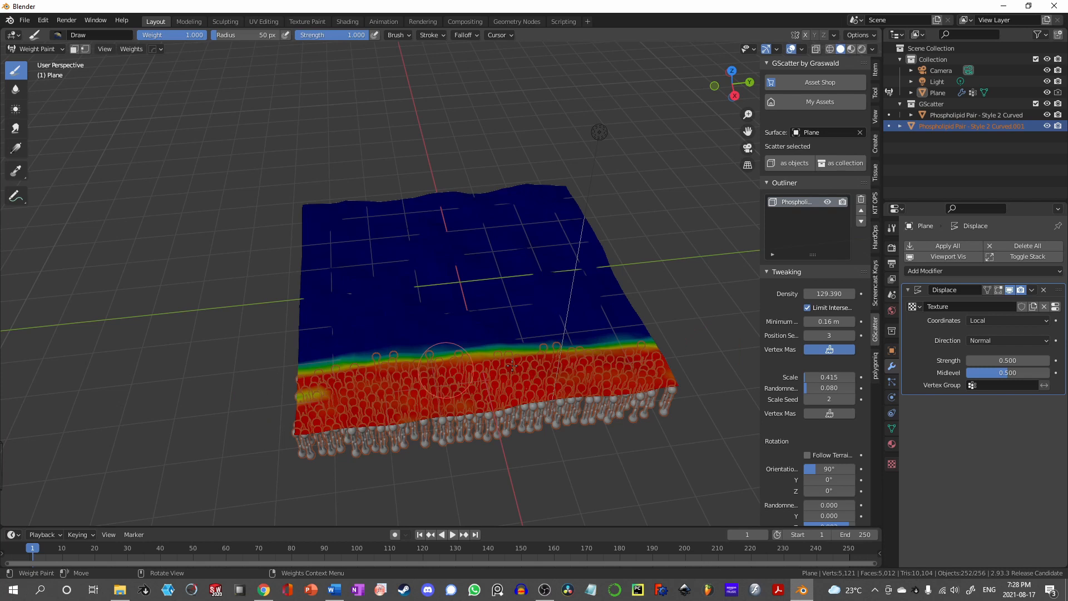
- Paint a hole into the plane's vertex weights and orbit to view the gap
drag(507, 364, 630, 269)
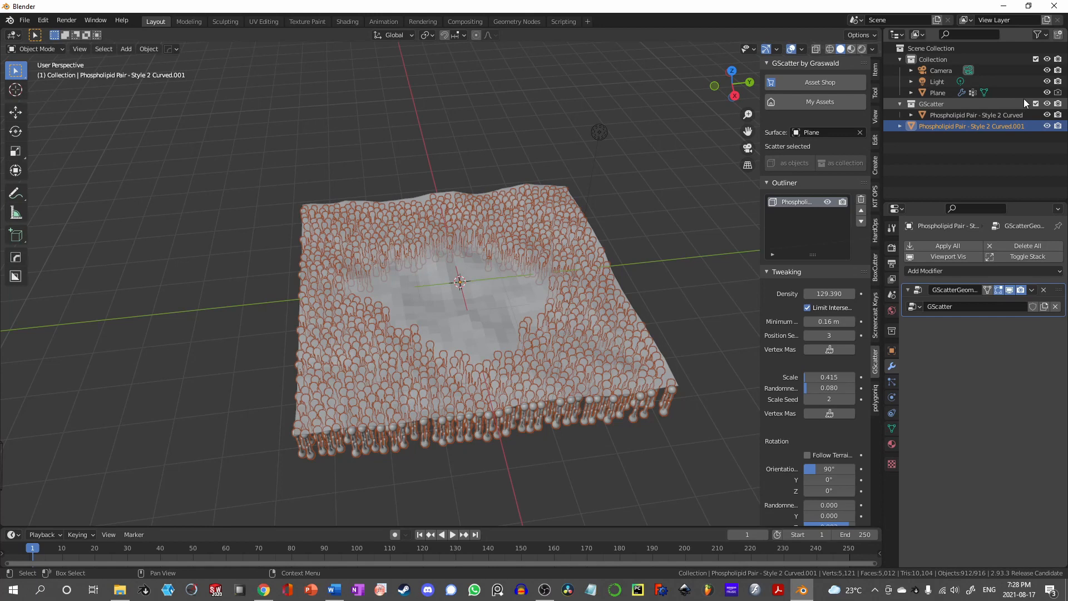
drag(460, 279, 487, 263)
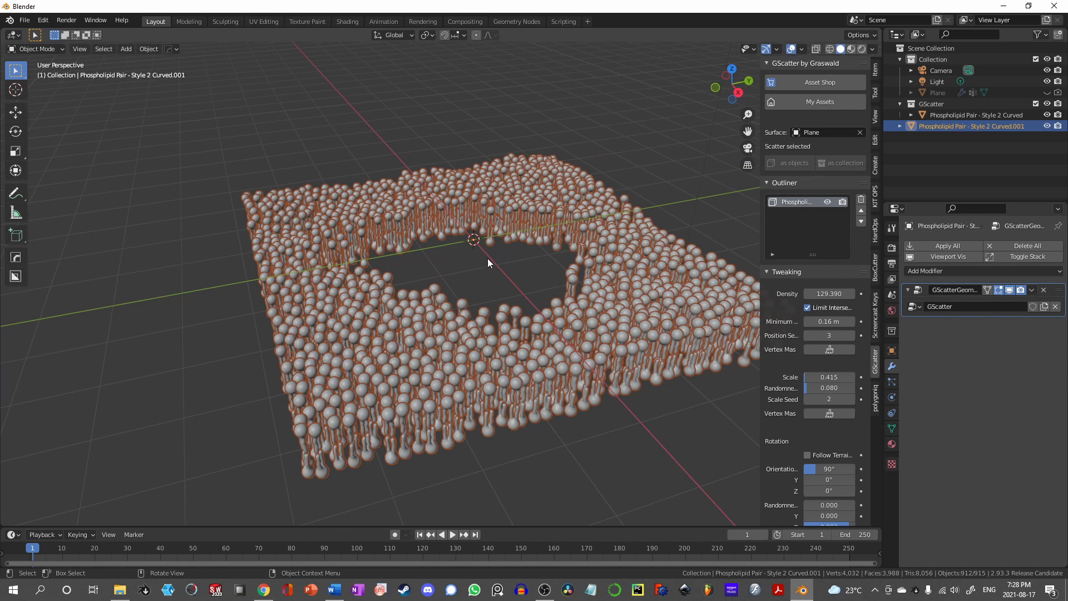
mouse_move(332, 370)
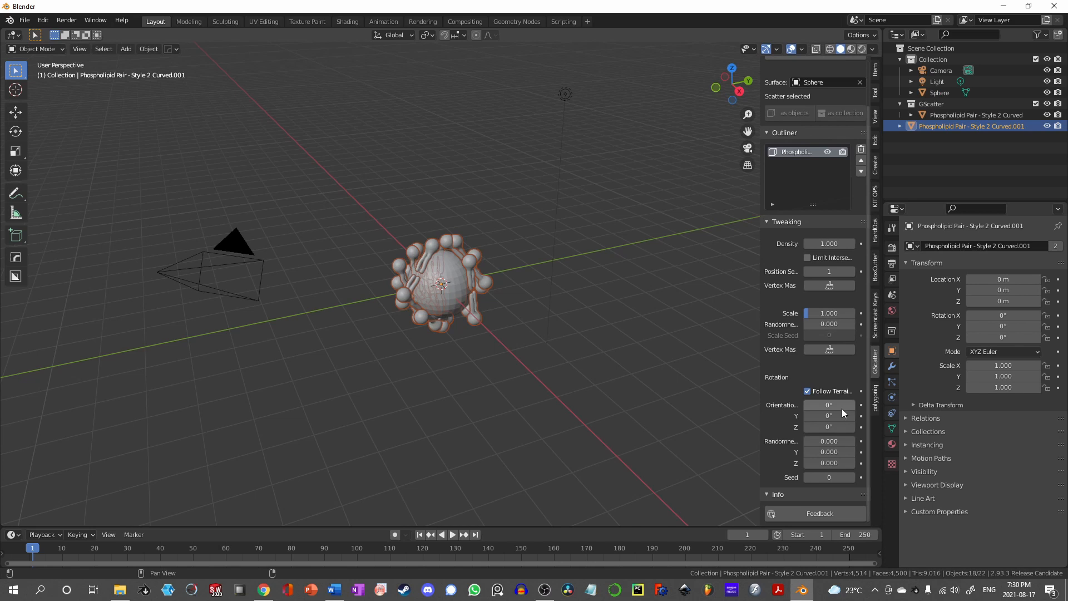
- Scale the UV Sphere being used as the GScatter surface for the phospholipid pairs
key(s)
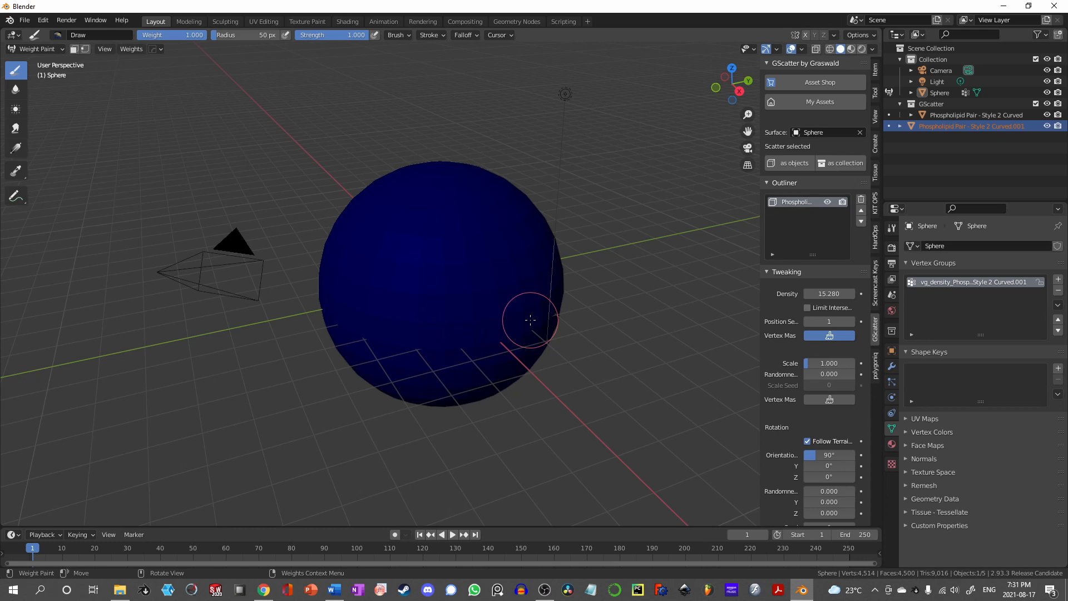
- Toggle the sphere's mode with Tab while preparing the density vertex mask
key(Tab)
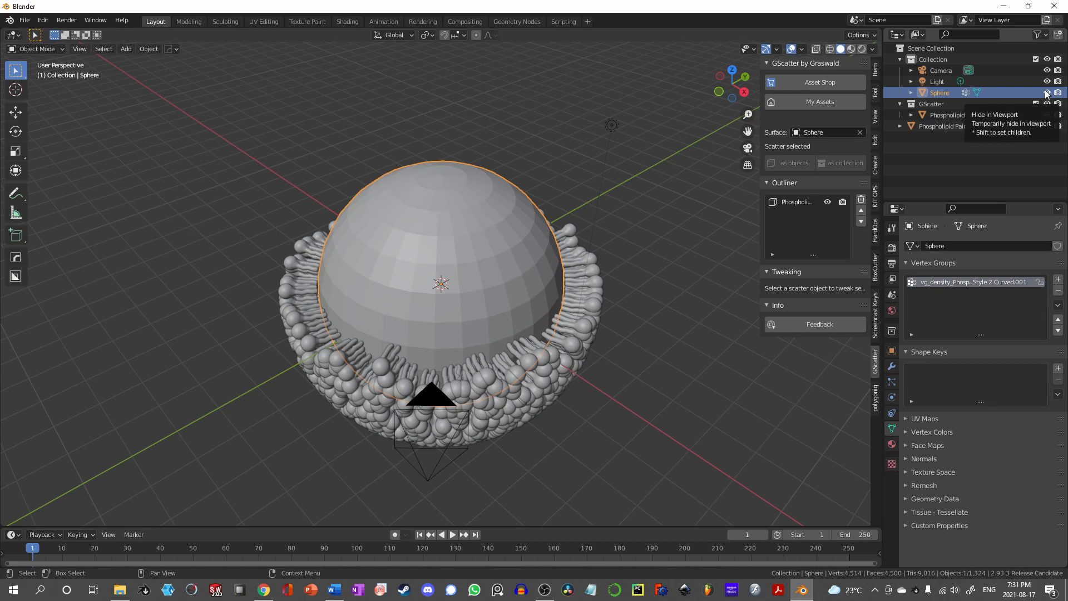
- Hide the Sphere in the Outliner, then select an object to inspect its settings
click(975, 125)
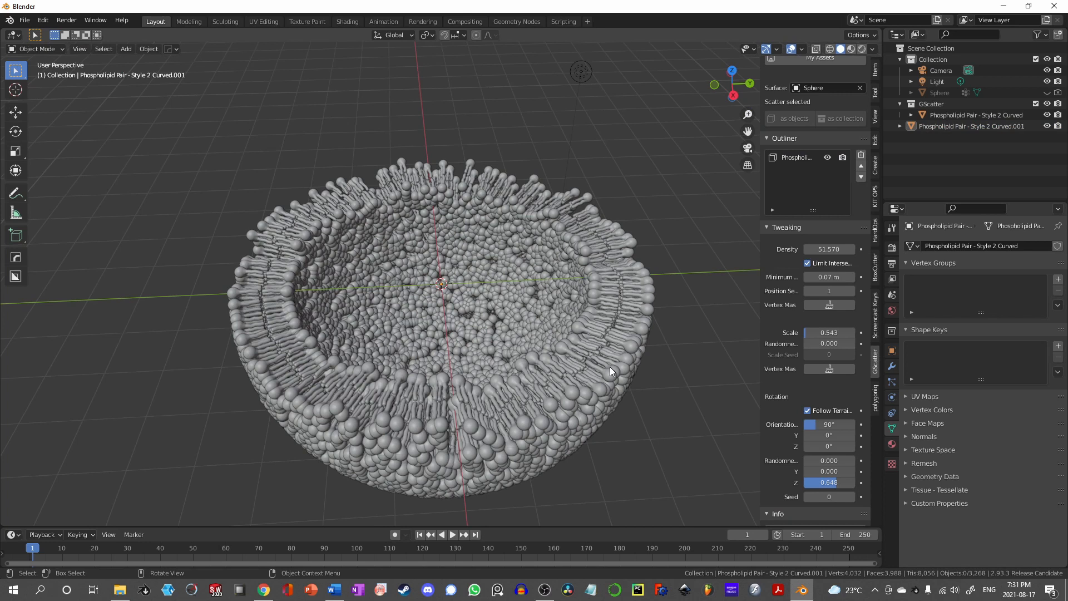
click(938, 92)
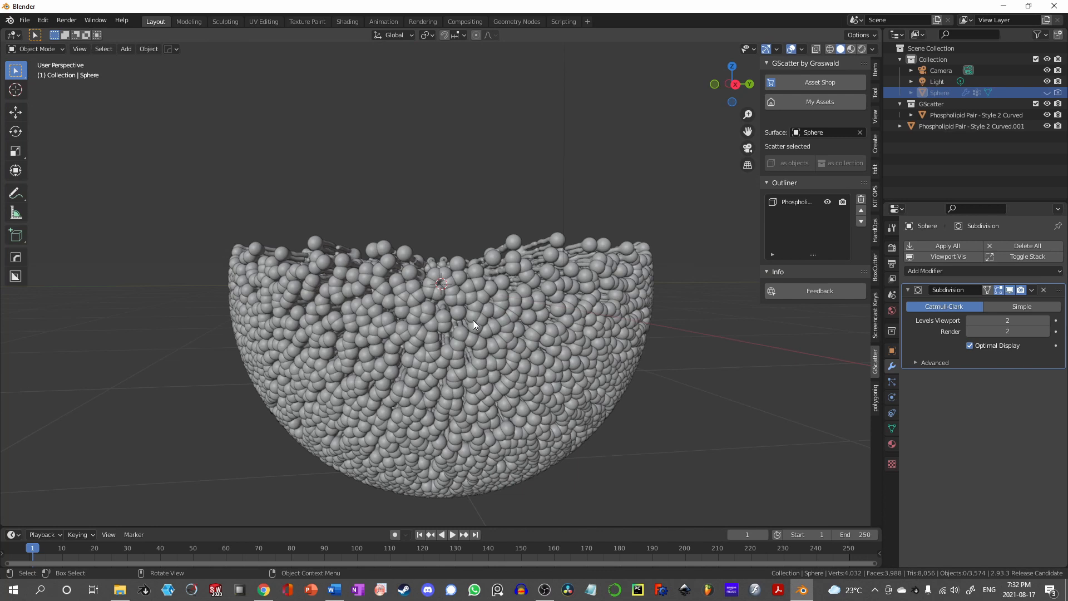
- Select the outer scatter layer Phospholipid Pair - Style 2 Curved.001 in the Outliner
click(971, 126)
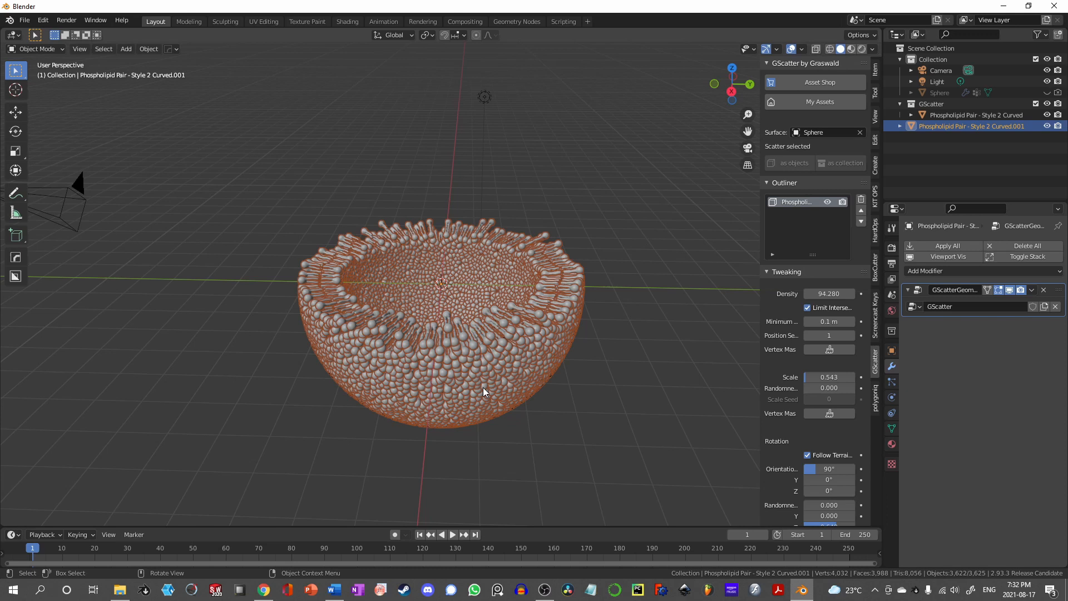
mouse_move(235, 431)
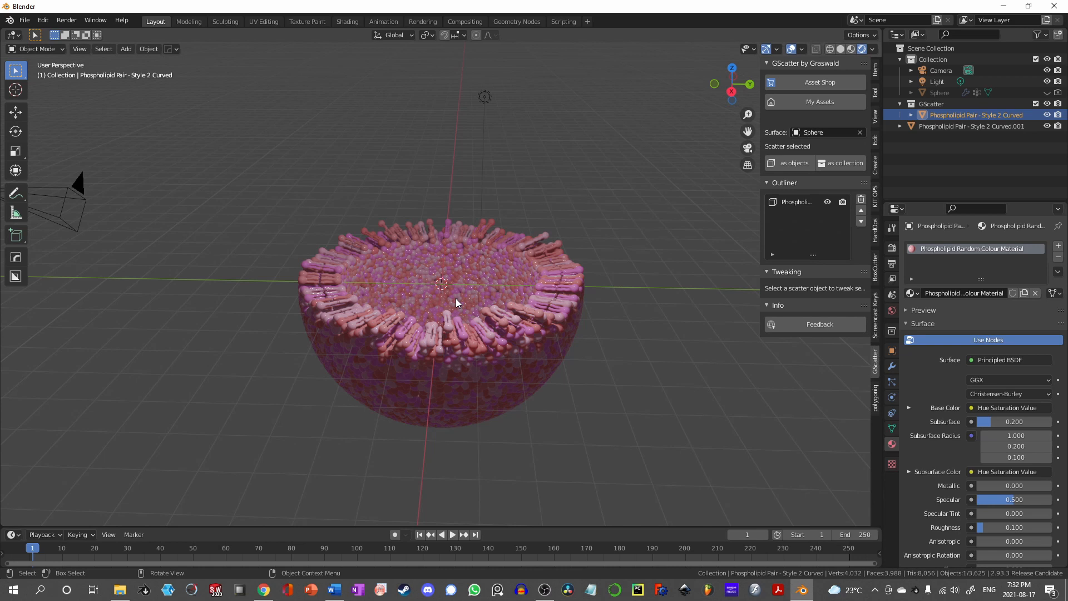
mouse_move(529, 296)
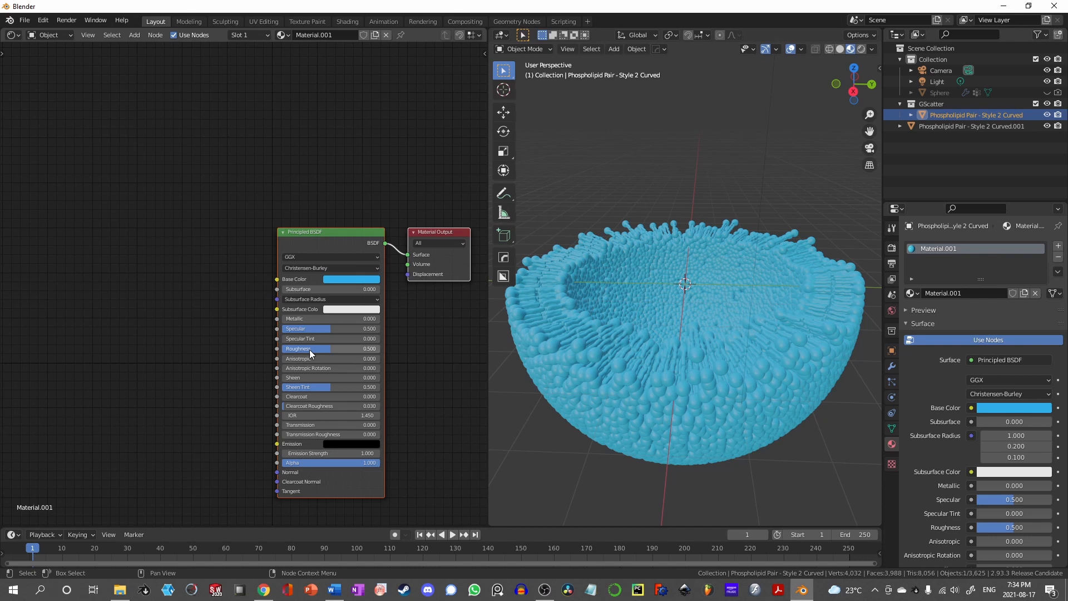
mouse_move(276, 223)
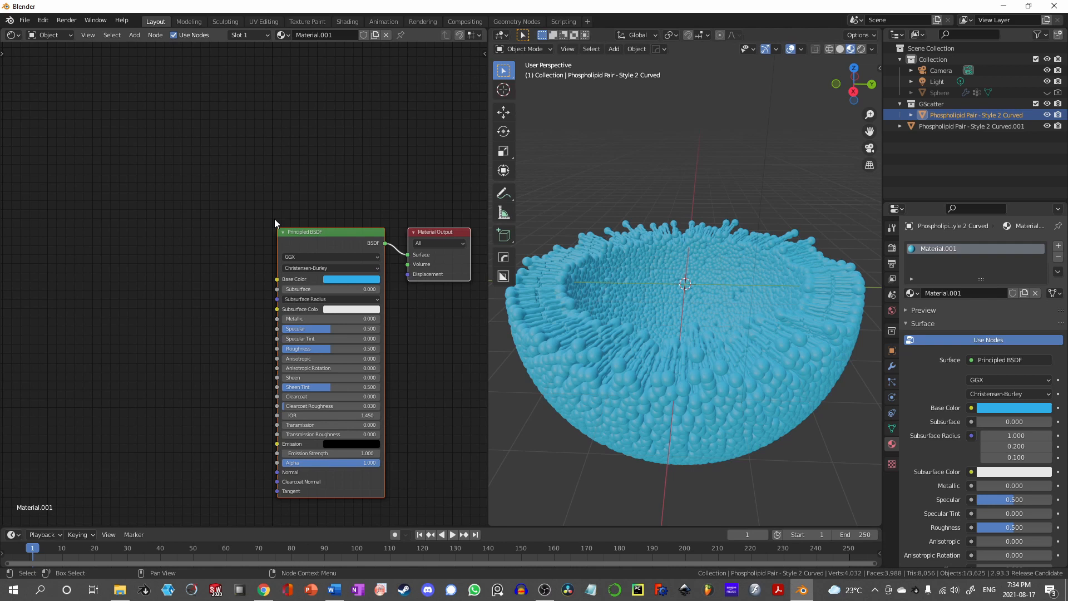
- Bring up the Add node menu in the Shader Editor for the blue material
key(shift+a)
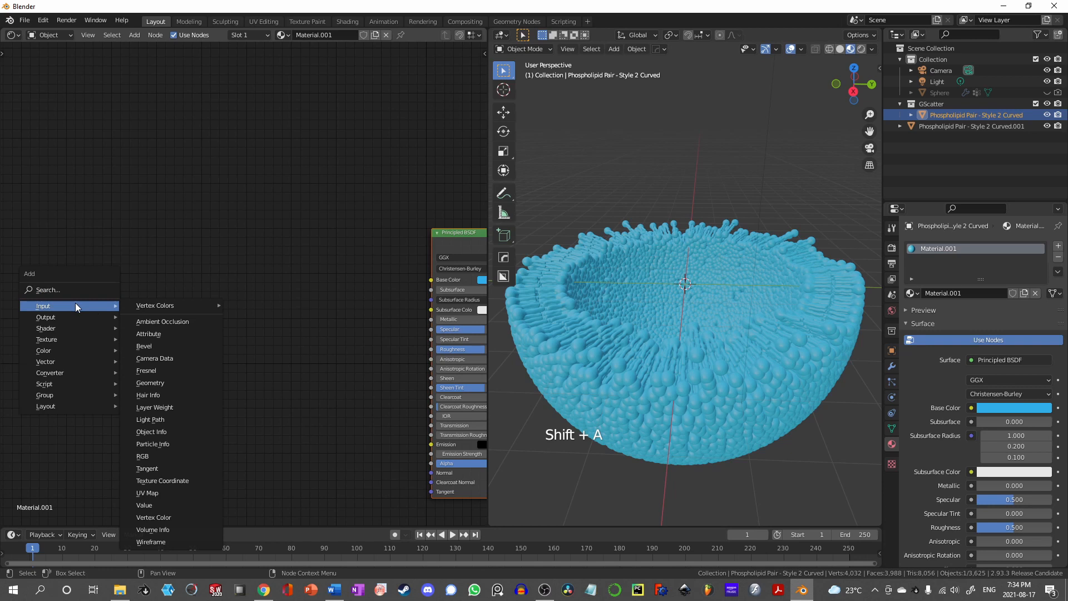
- Add Object Info and White Noise Texture nodes, linking Location into Vector
click(151, 432)
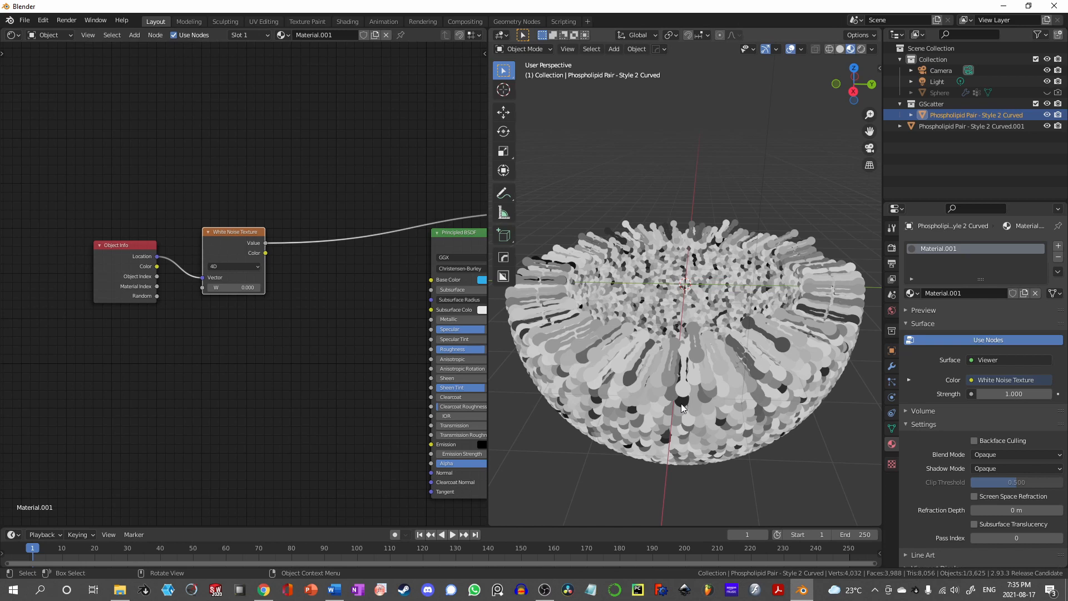
drag(231, 287, 245, 287)
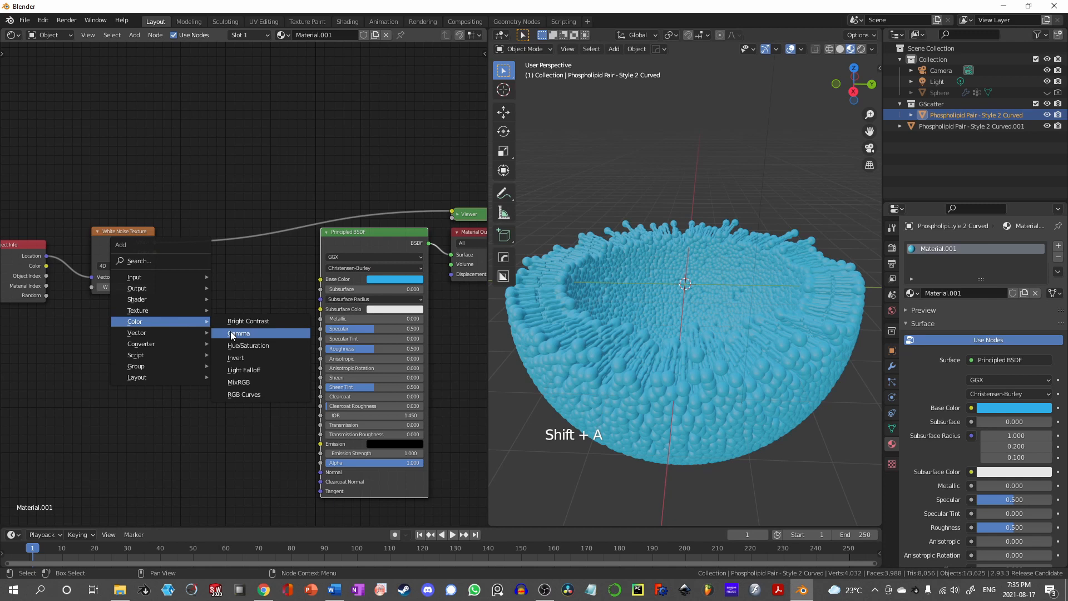
- Add a Hue/Saturation node from the Color menu to drive the Base Color
click(248, 345)
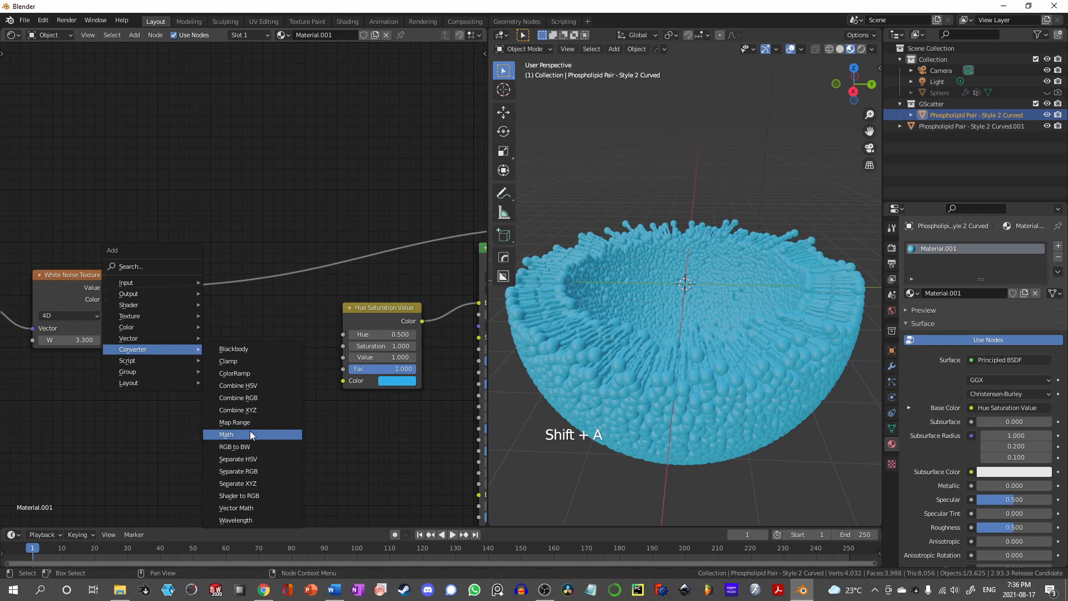
- Add a Map Range node mapping White Noise to hue, To Min 0.45, To Max 0.55
click(234, 421)
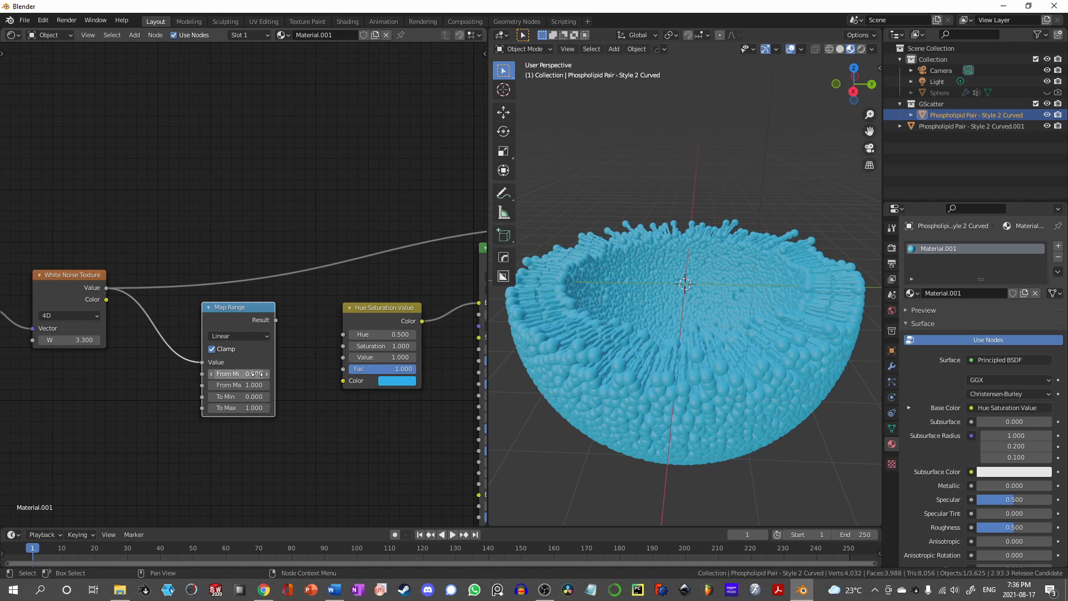
key(KP_5)
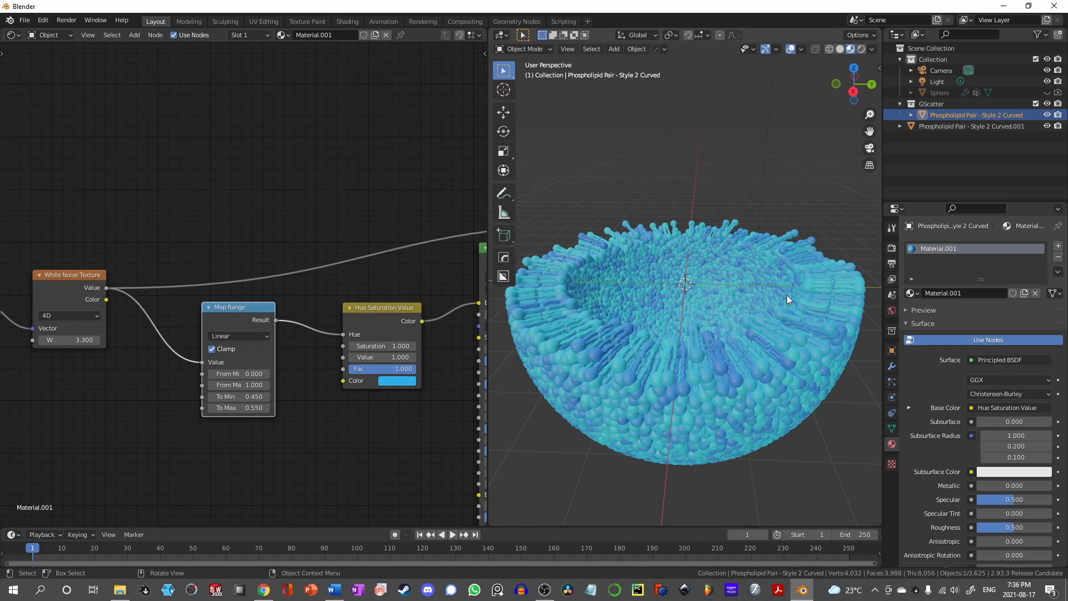
key(Shift+D)
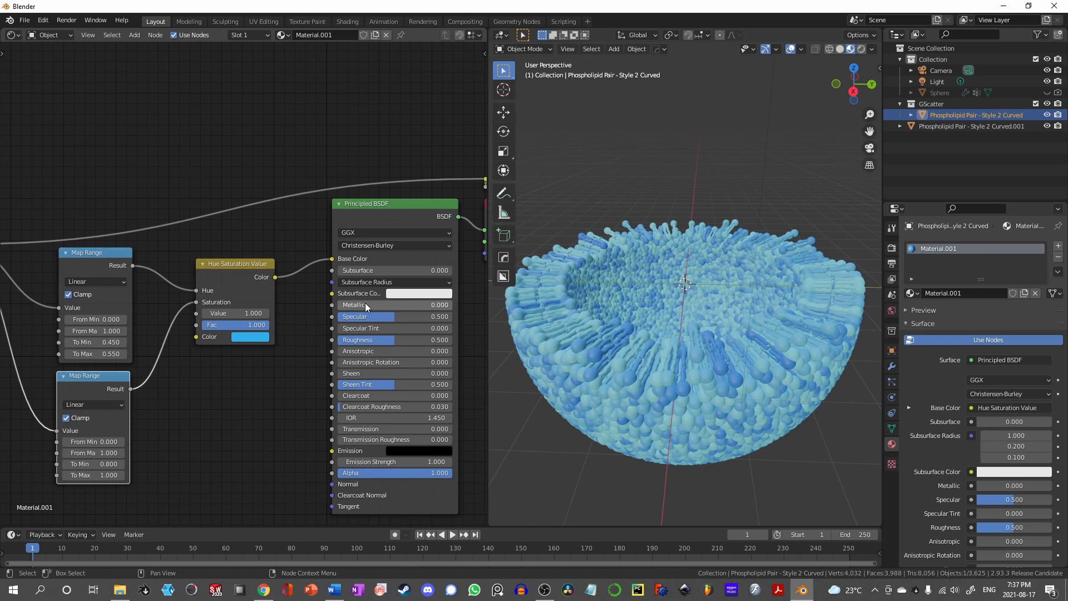
mouse_move(392, 428)
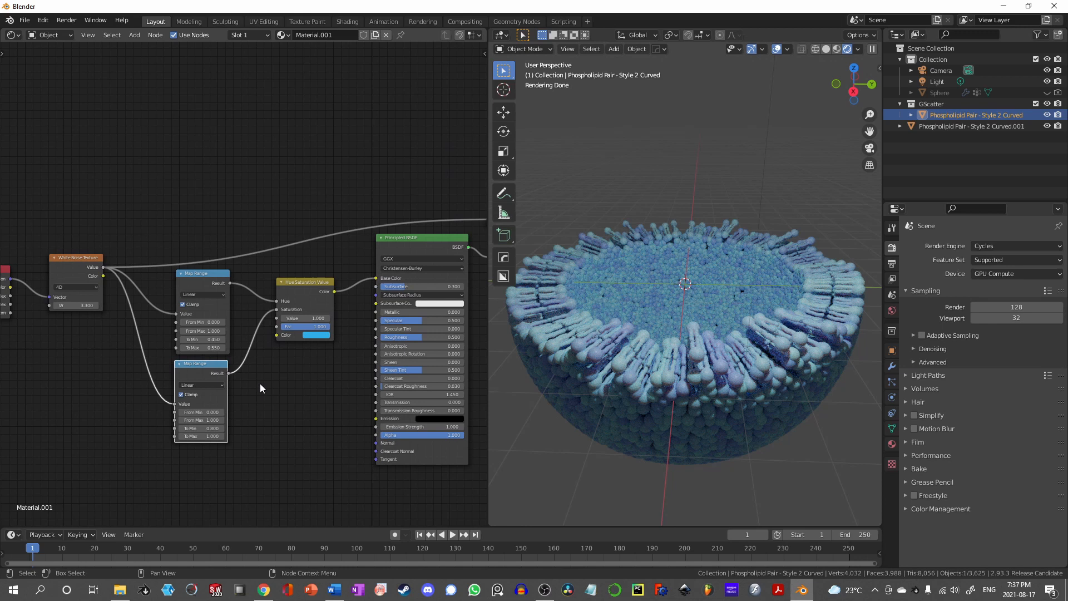
mouse_move(379, 397)
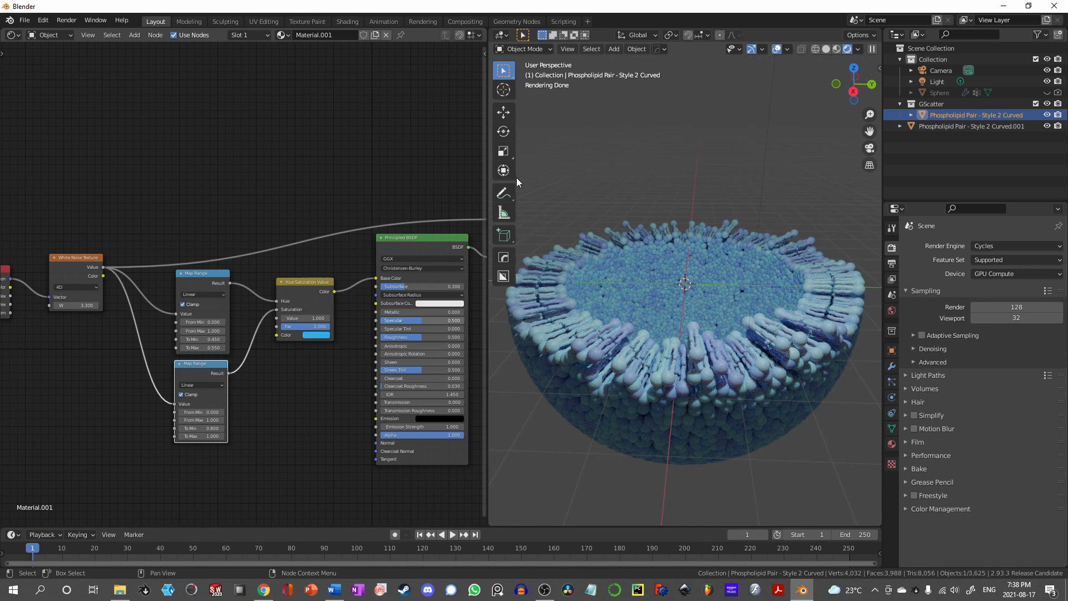
- Select an option in the top bar while setting up Cycles GPU rendering
click(517, 21)
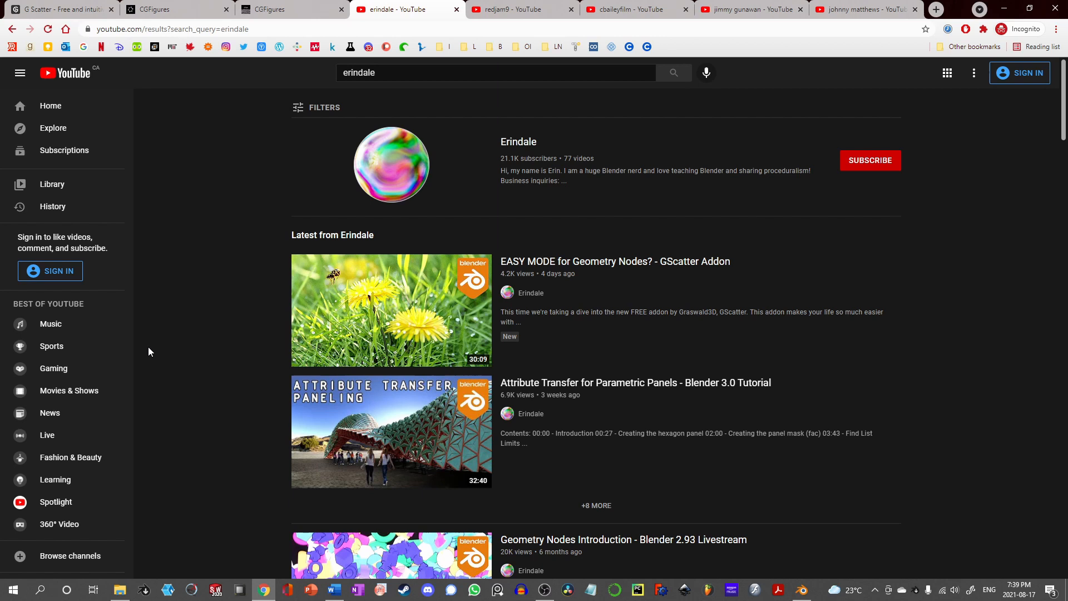
mouse_move(205, 269)
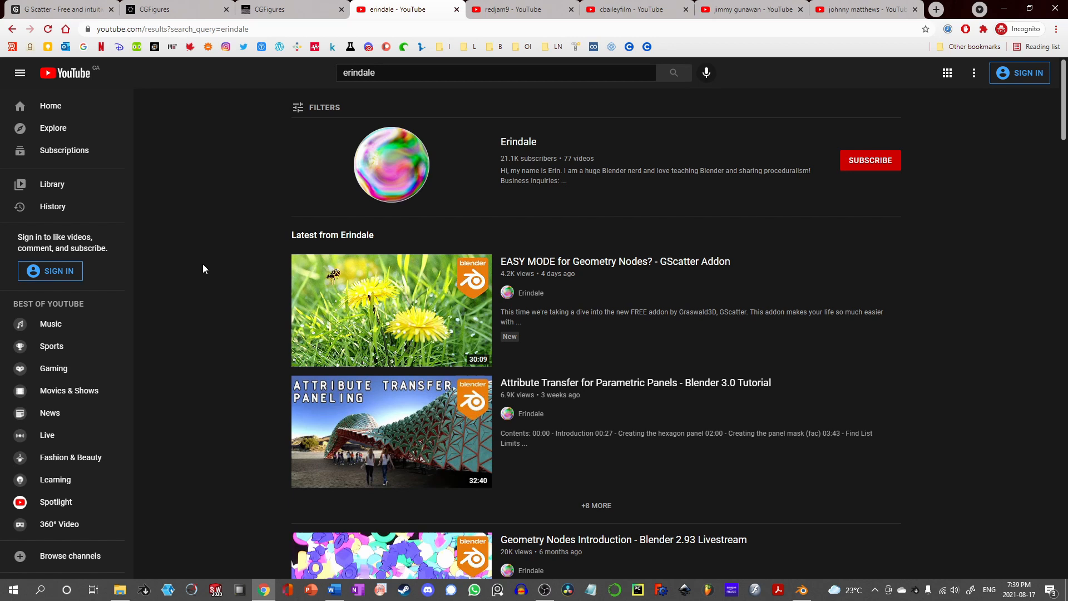
- Switch from the Erindale YouTube results to the PureRef reference board
click(748, 9)
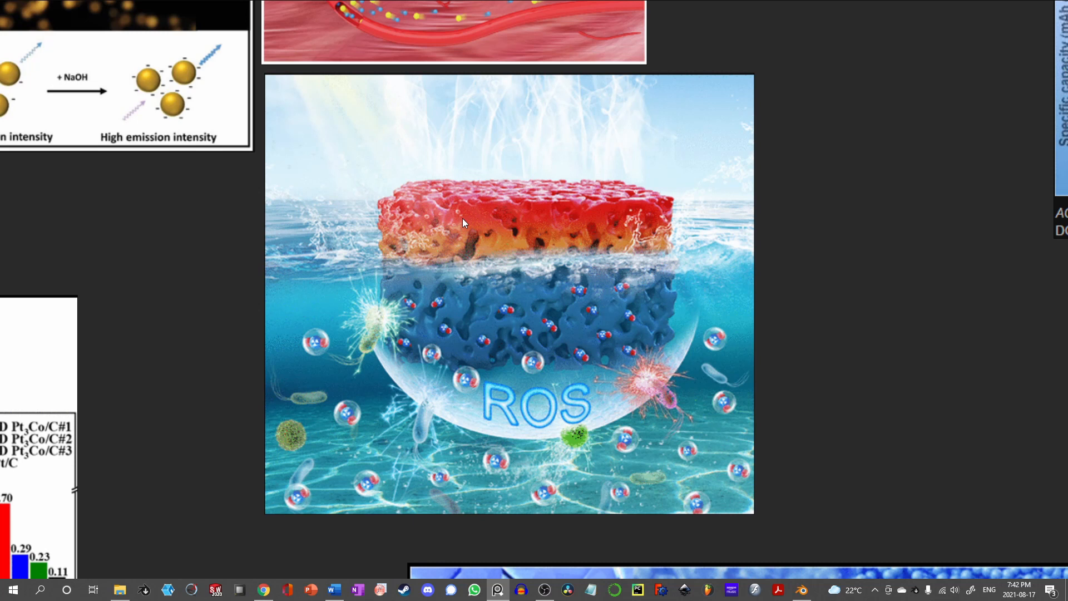
mouse_move(546, 309)
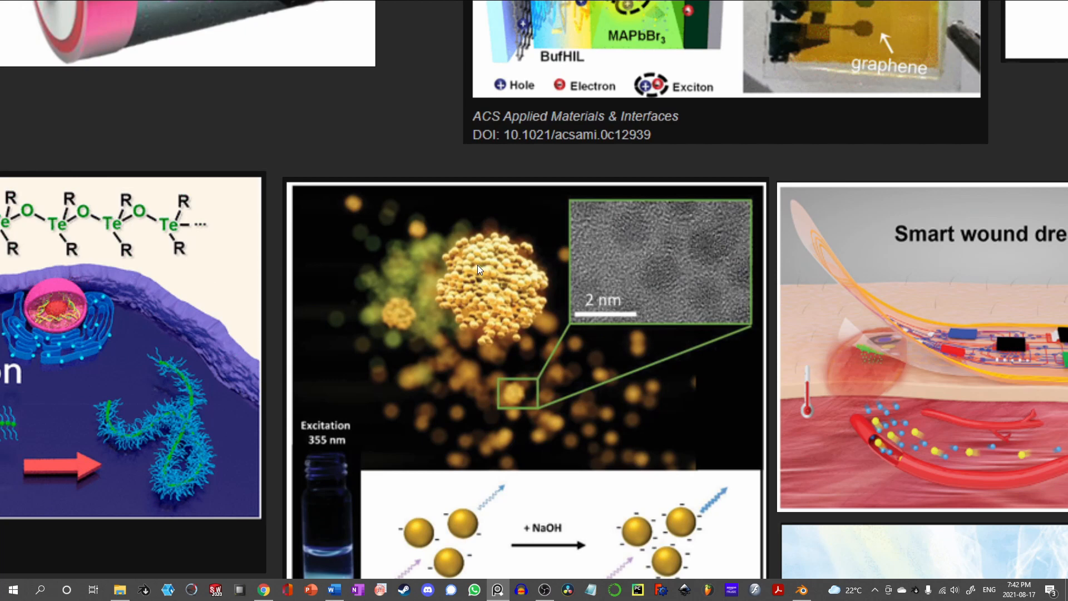
- Scroll the PureRef board to the copper-to-copper-monosulfide figure with transmittance and resistance plots
scroll(down, 3)
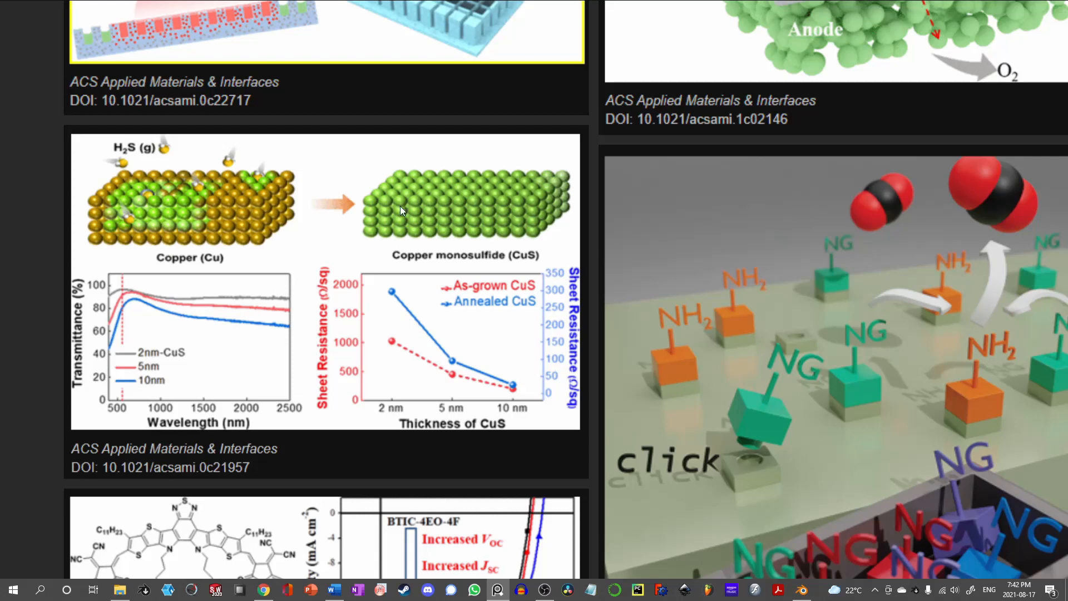